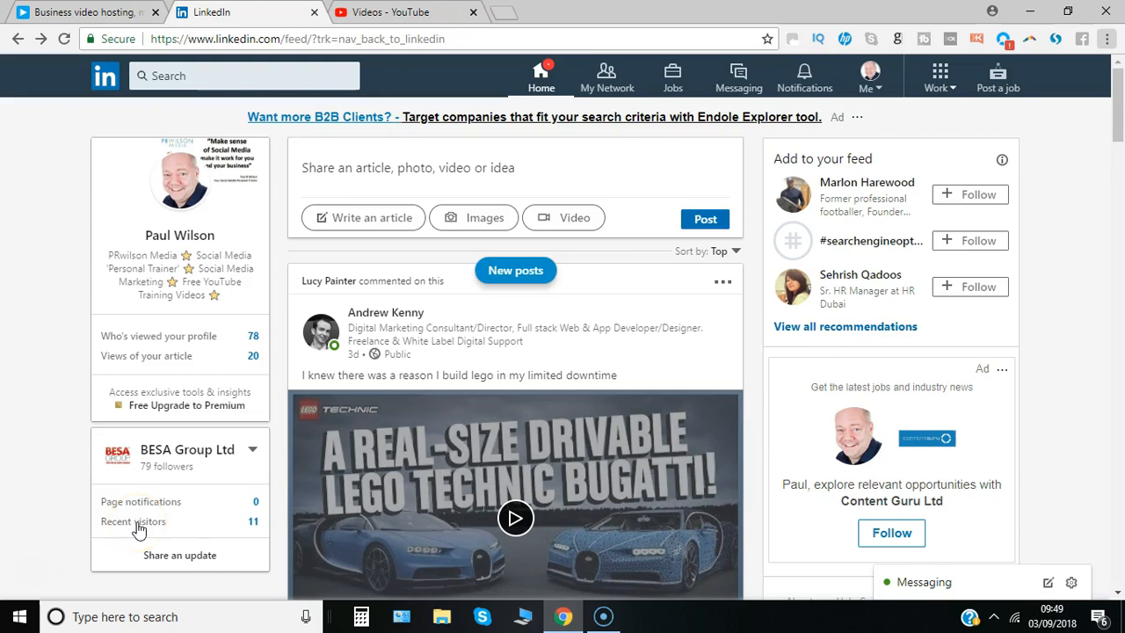
{"action": "mouse_move", "coordinate": [379, 365]}
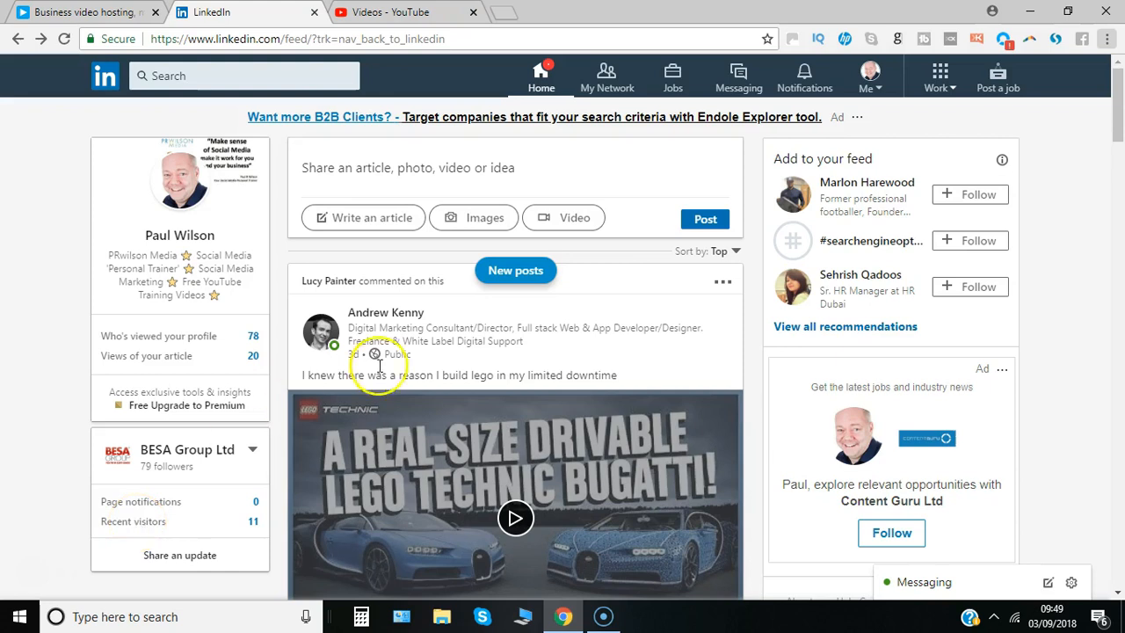
{"action": "mouse_move", "coordinate": [940, 86]}
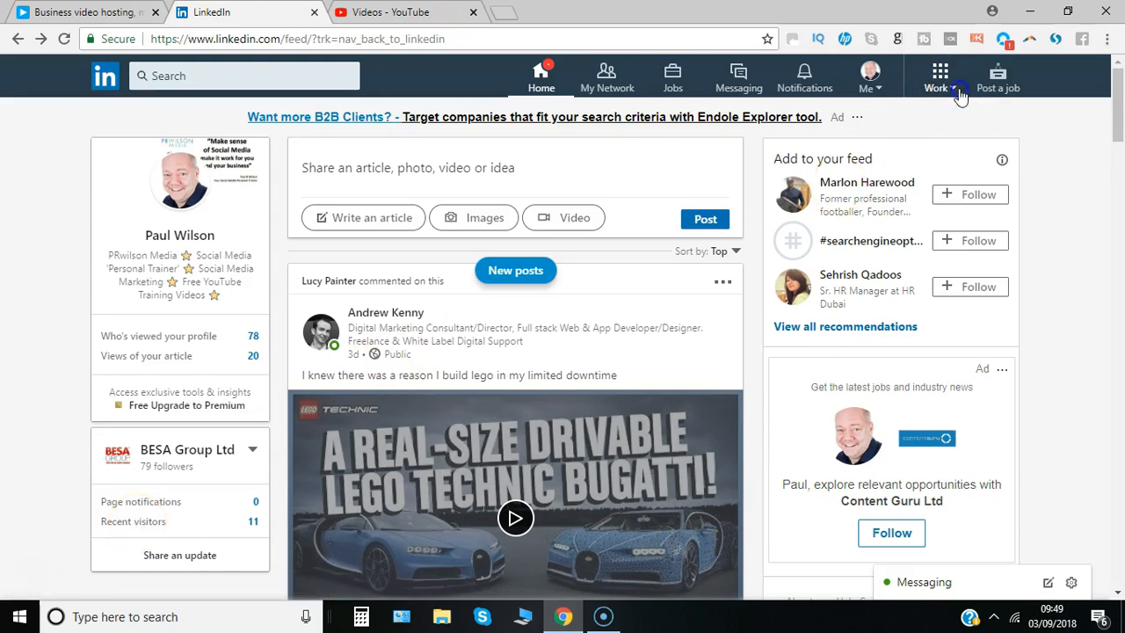
Open SlideShare from the LinkedIn Work menu's other-products list.
{"action": "left_click", "coordinate": [940, 75]}
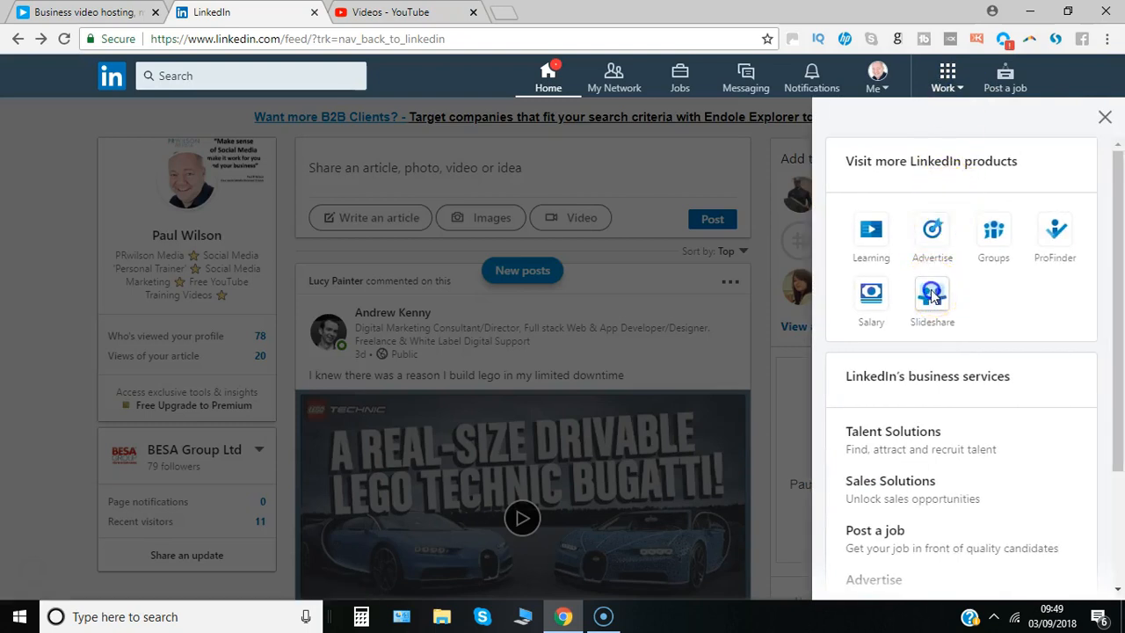
{"action": "left_click", "coordinate": [932, 294]}
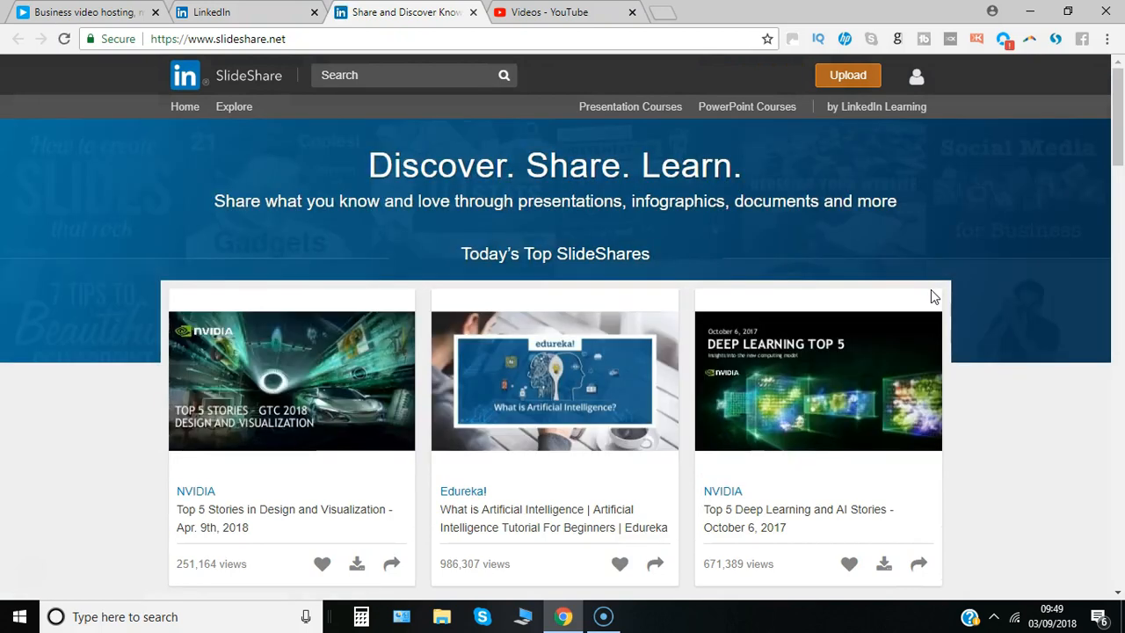
{"action": "mouse_move", "coordinate": [1116, 167]}
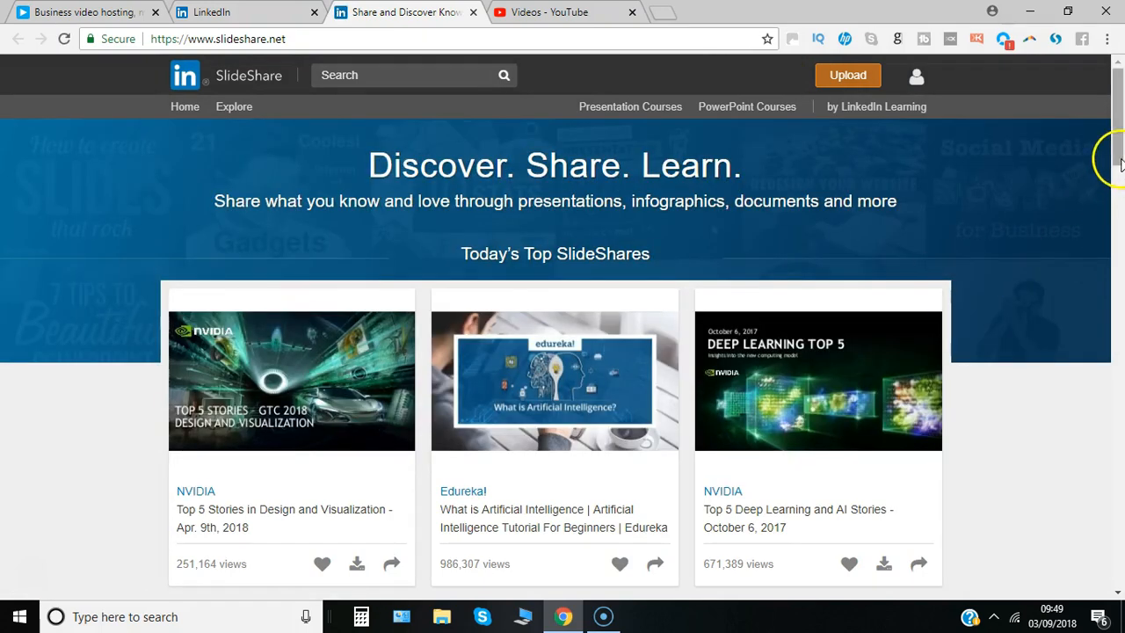
{"action": "scroll", "scroll_direction": "down", "scroll_amount": 3}
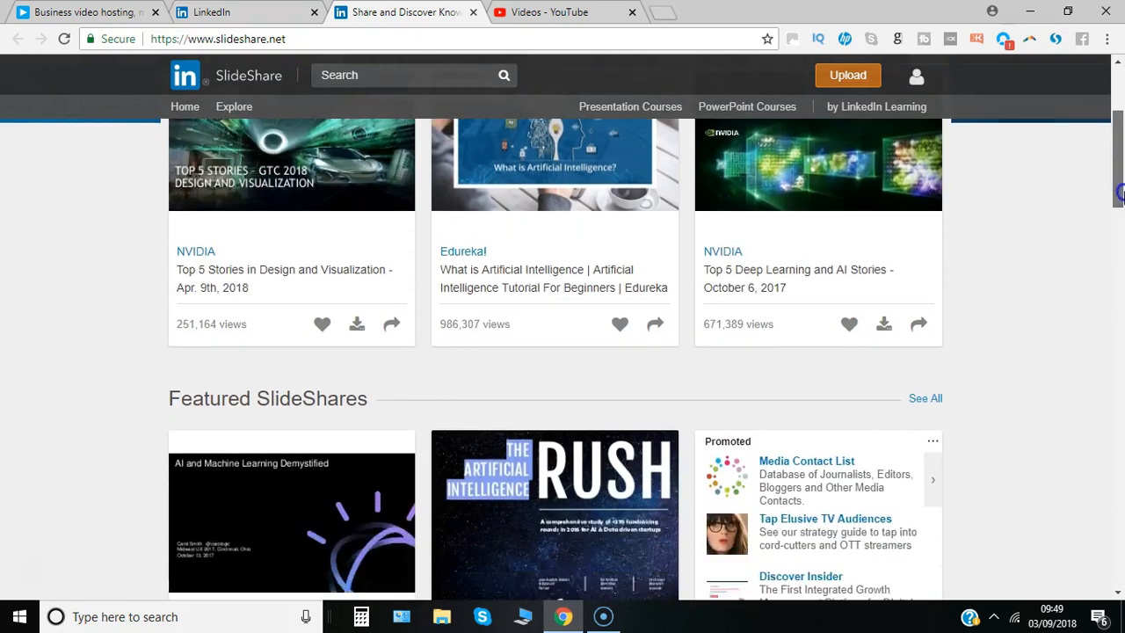
{"action": "scroll", "scroll_direction": "up", "scroll_amount": 3}
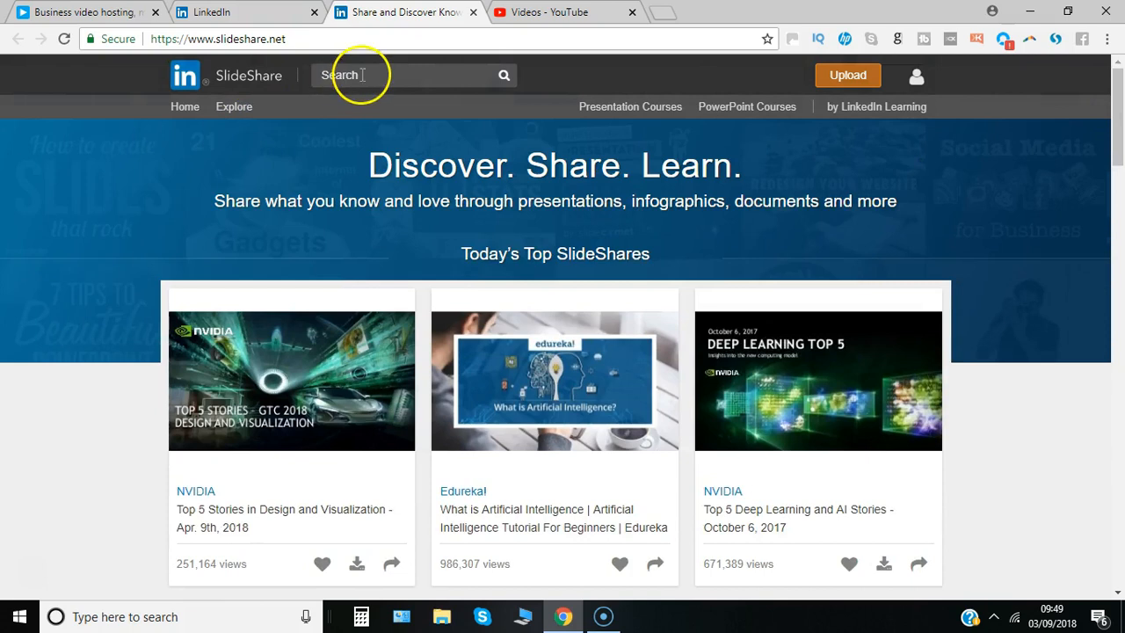
On the Explore topic grid, follow the Marketing and Social Media tiles.
{"action": "left_click", "coordinate": [234, 106]}
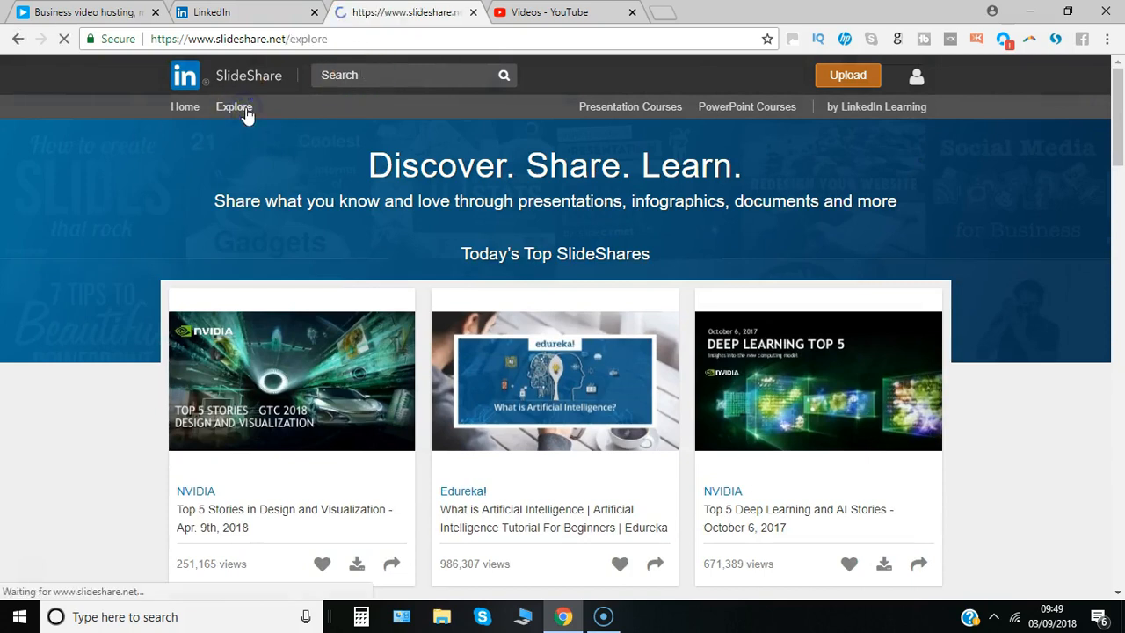
{"action": "left_click", "coordinate": [234, 106]}
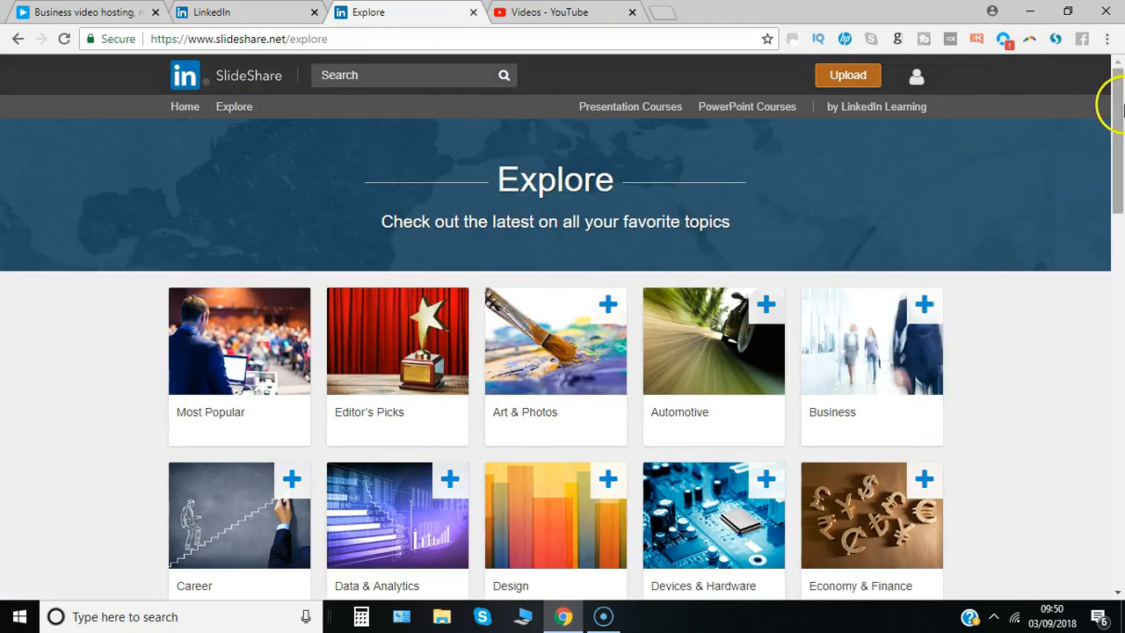
{"action": "scroll", "scroll_direction": "down", "scroll_amount": 3}
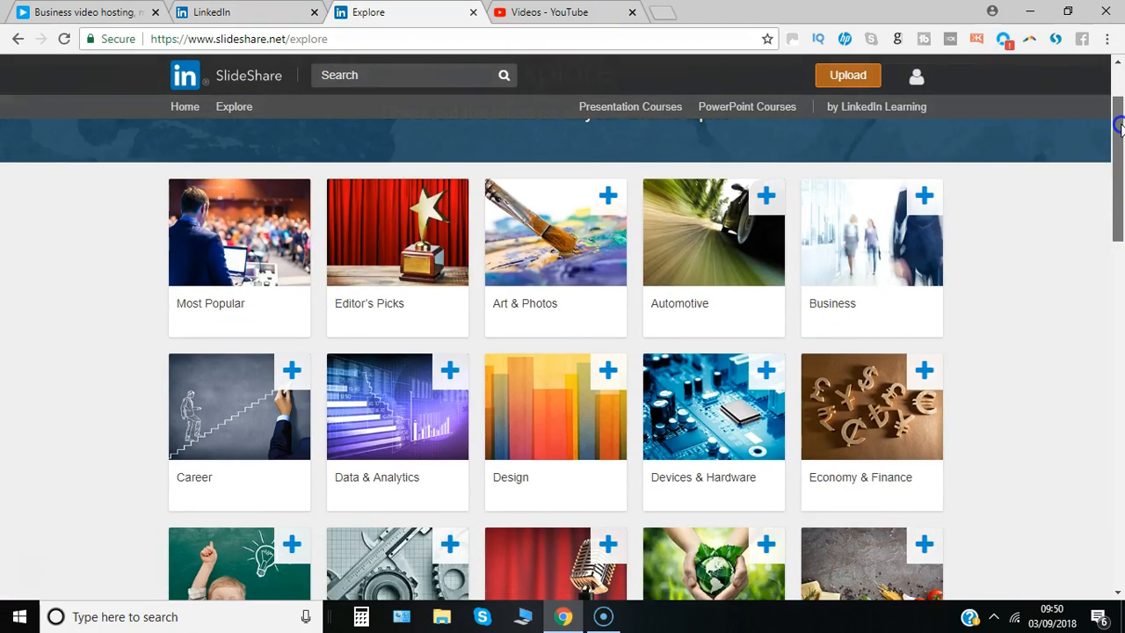
{"action": "scroll", "scroll_direction": "down", "scroll_amount": 3}
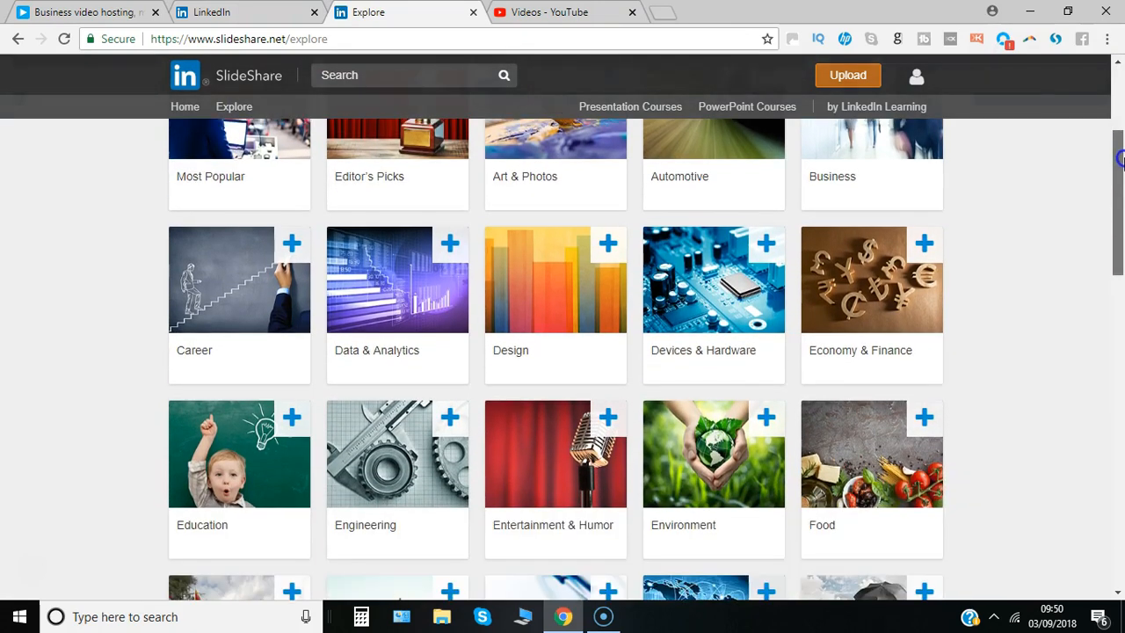
{"action": "scroll", "scroll_direction": "down", "scroll_amount": 3}
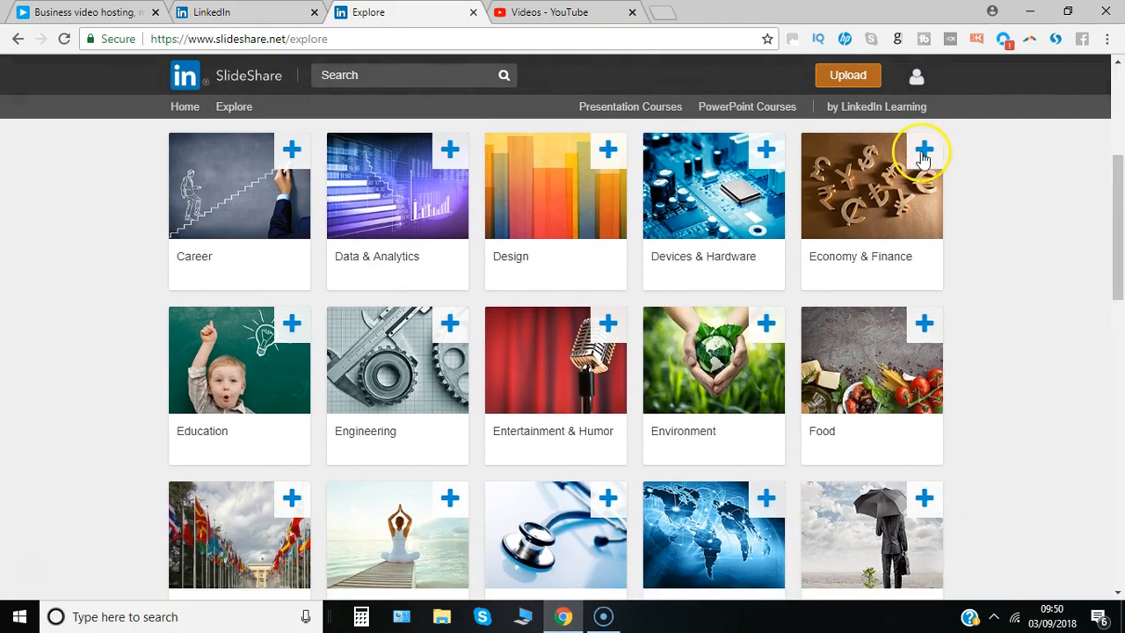
{"action": "scroll", "scroll_direction": "down", "scroll_amount": 3}
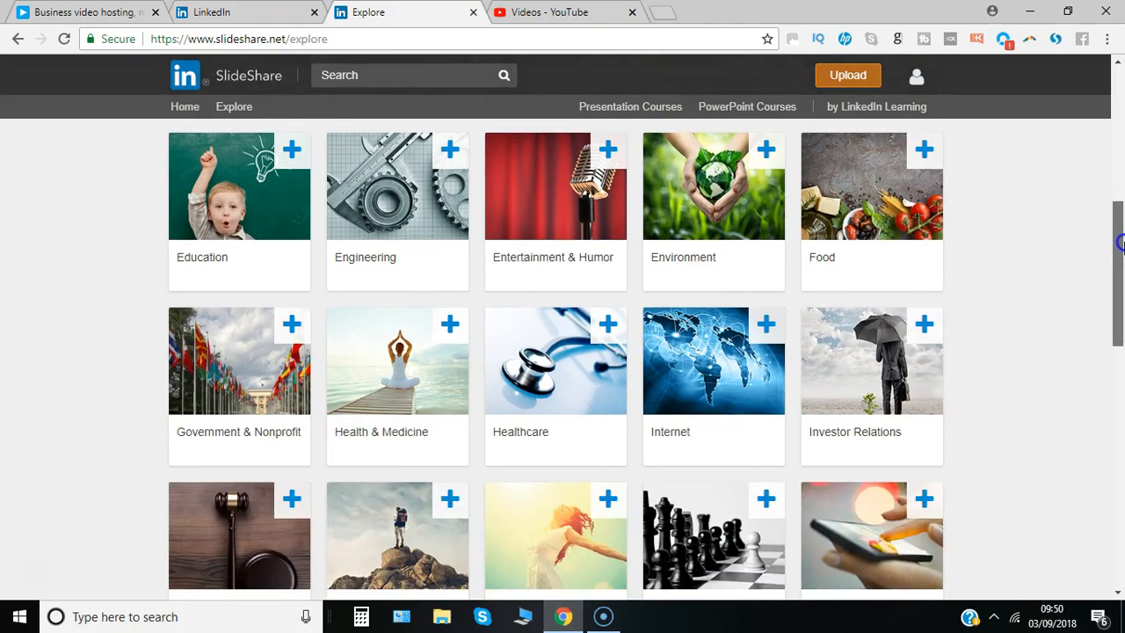
{"action": "scroll", "scroll_direction": "down", "scroll_amount": 3}
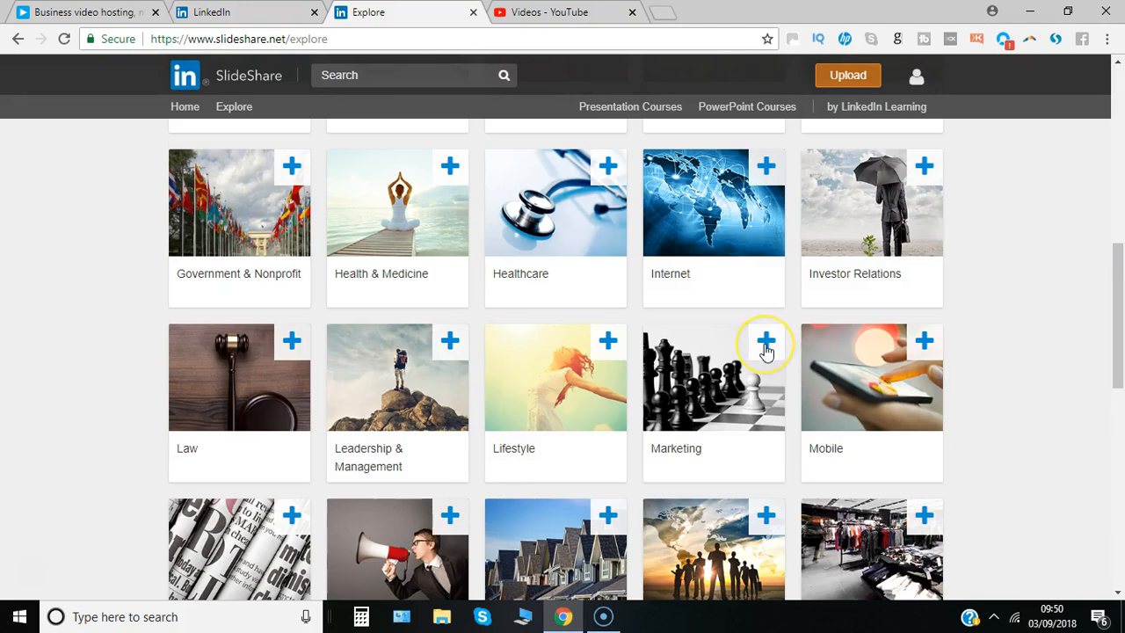
{"action": "left_click", "coordinate": [764, 341]}
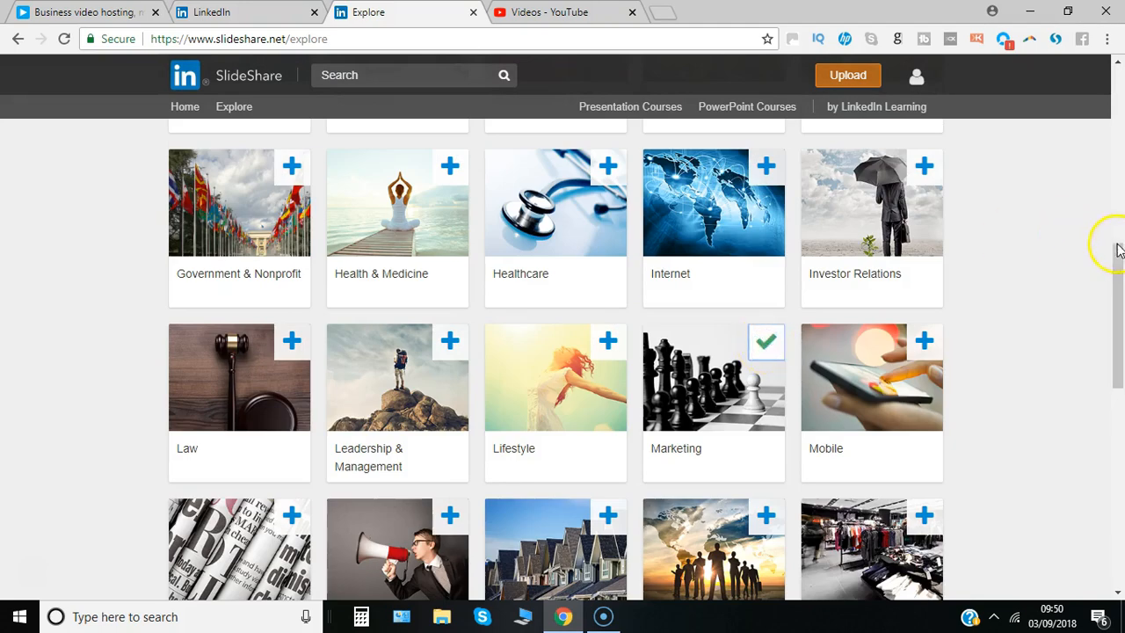
{"action": "scroll", "scroll_direction": "down", "scroll_amount": 3}
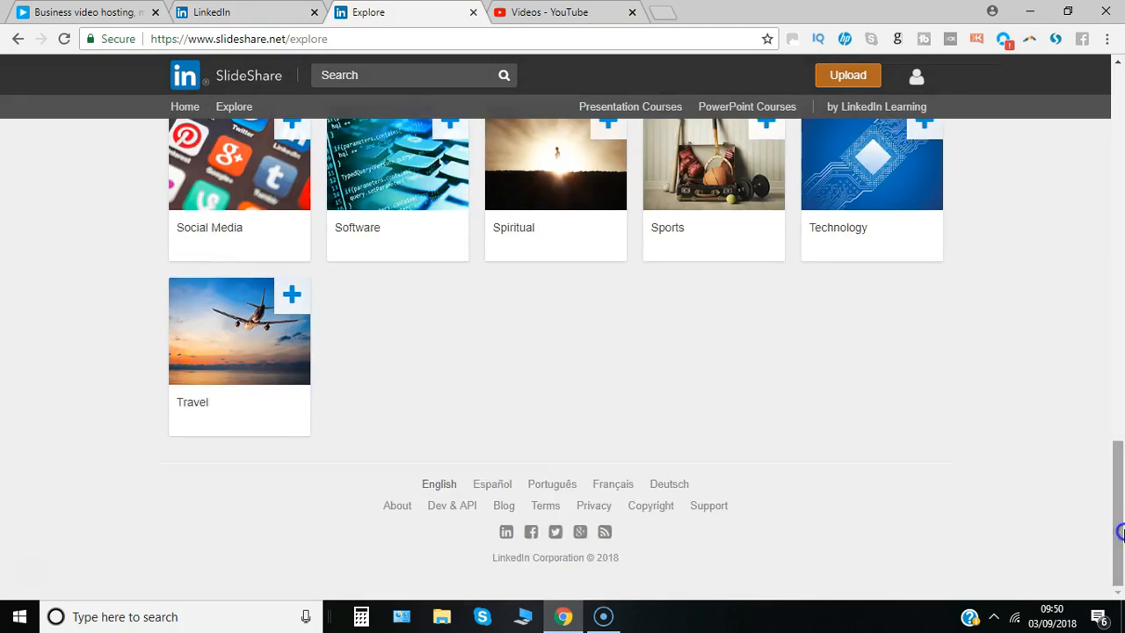
{"action": "scroll", "scroll_direction": "up", "scroll_amount": 3}
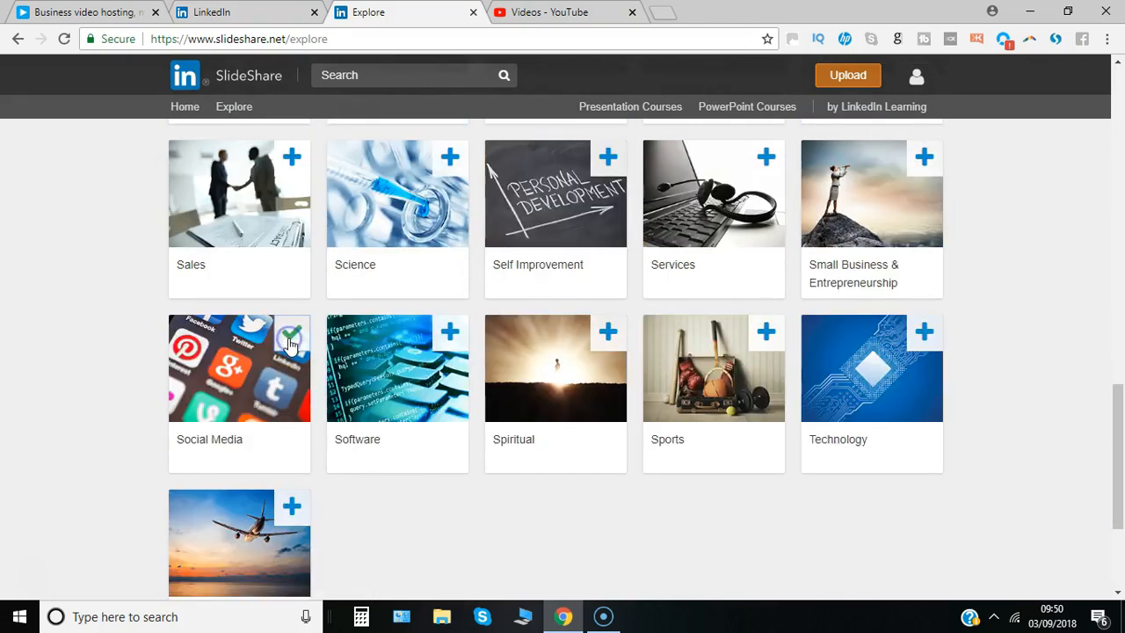
{"action": "left_click", "coordinate": [185, 107]}
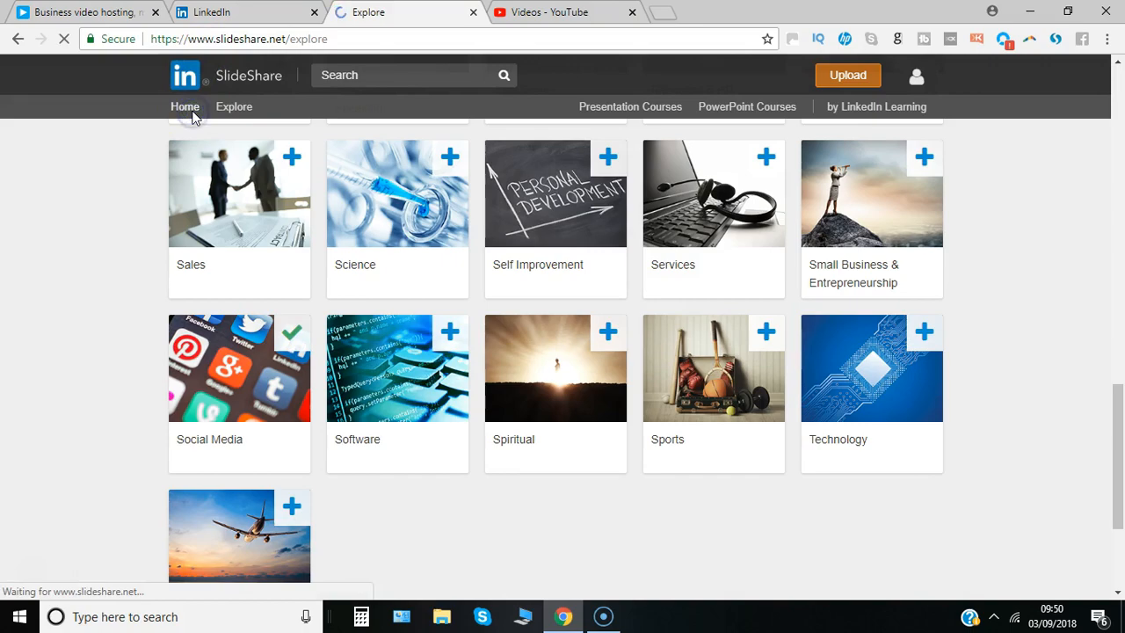
Return home and open the LinkedIn presentations under Trending in Social Media.
{"action": "left_click", "coordinate": [184, 107]}
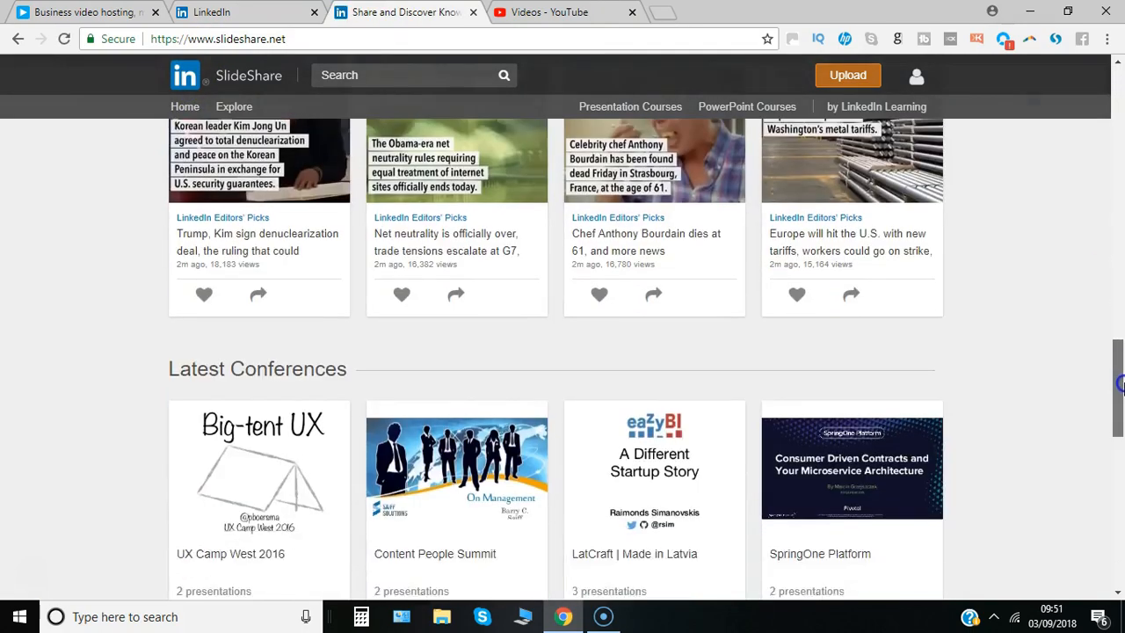
{"action": "scroll", "scroll_direction": "up", "scroll_amount": 3}
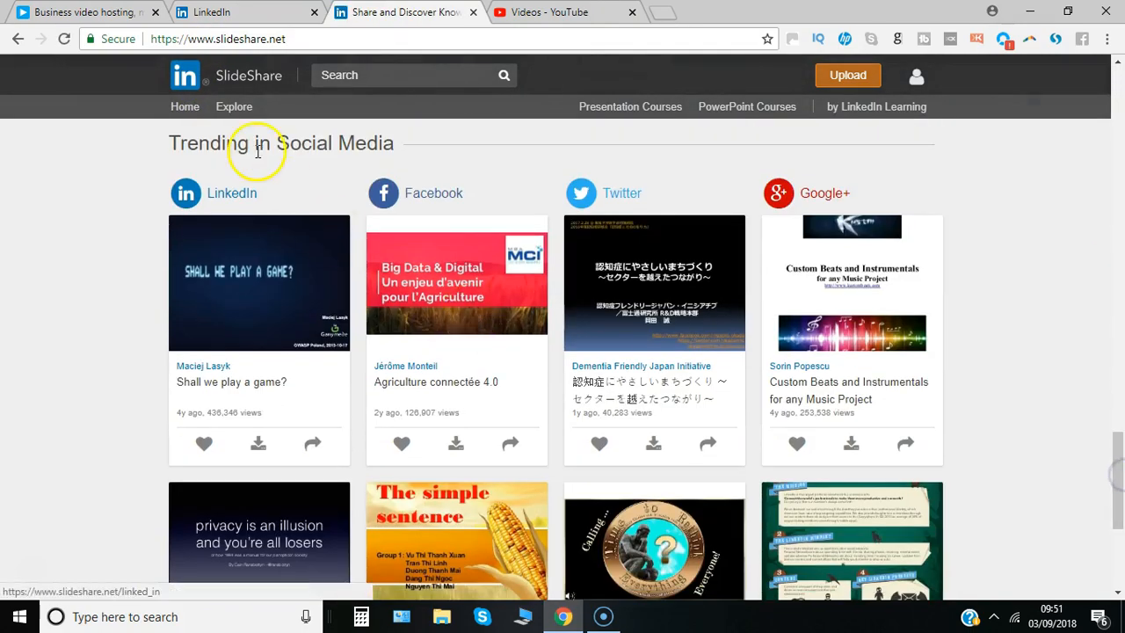
{"action": "mouse_move", "coordinate": [703, 207]}
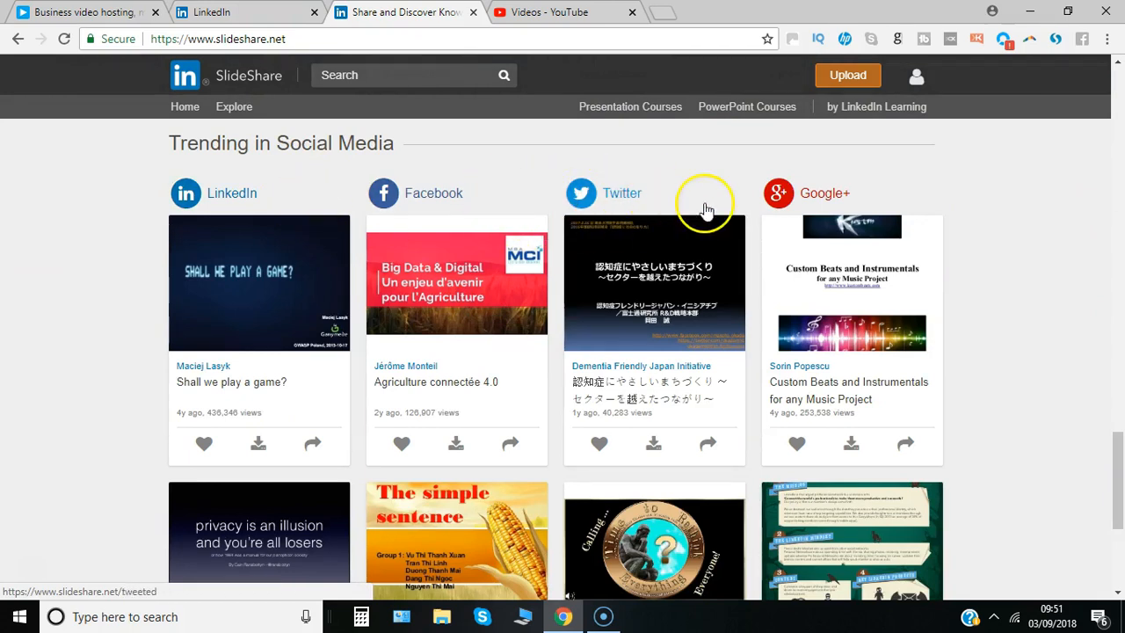
{"action": "mouse_move", "coordinate": [242, 211]}
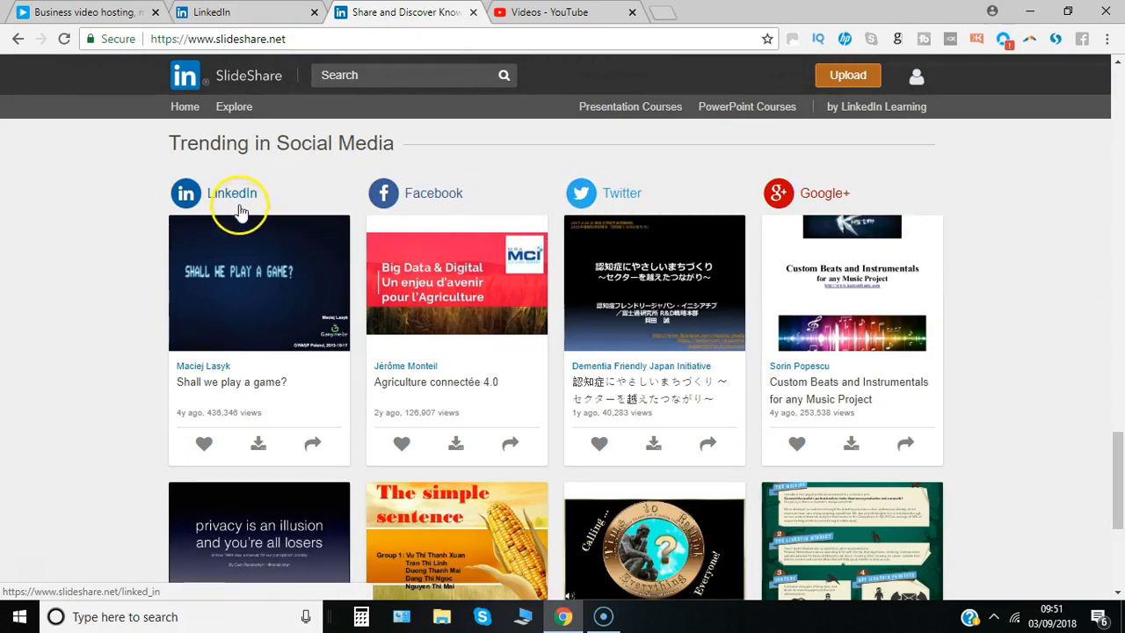
{"action": "left_click", "coordinate": [404, 75]}
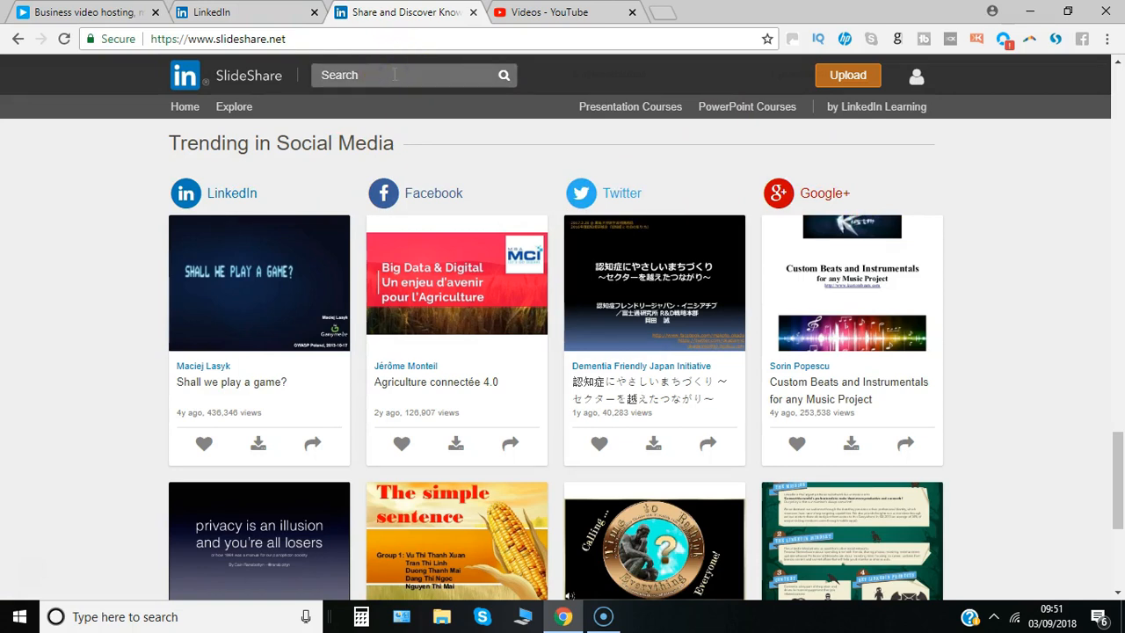
Search SlideShare for 'social media training'.
{"action": "type", "text": "social media"}
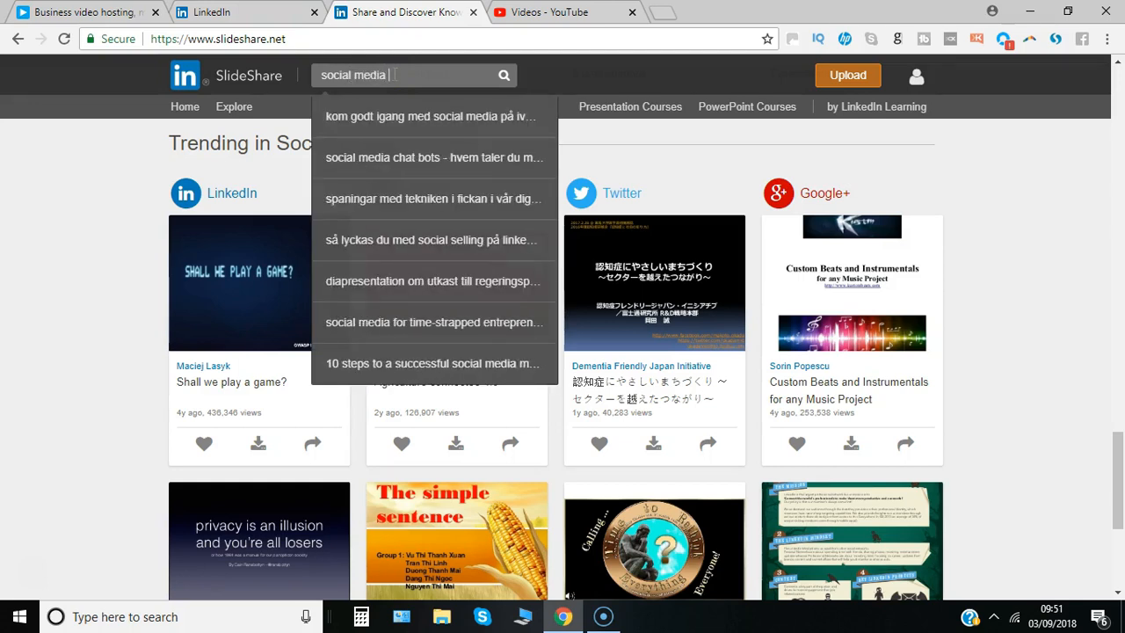
{"action": "type", "text": "training"}
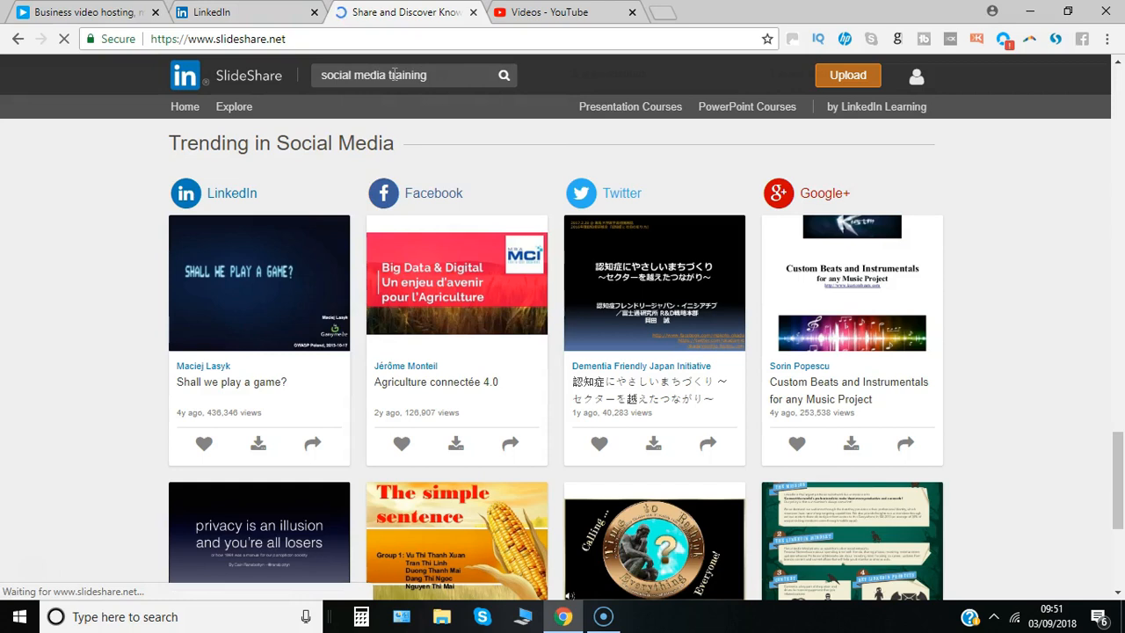
{"action": "left_click", "coordinate": [503, 75]}
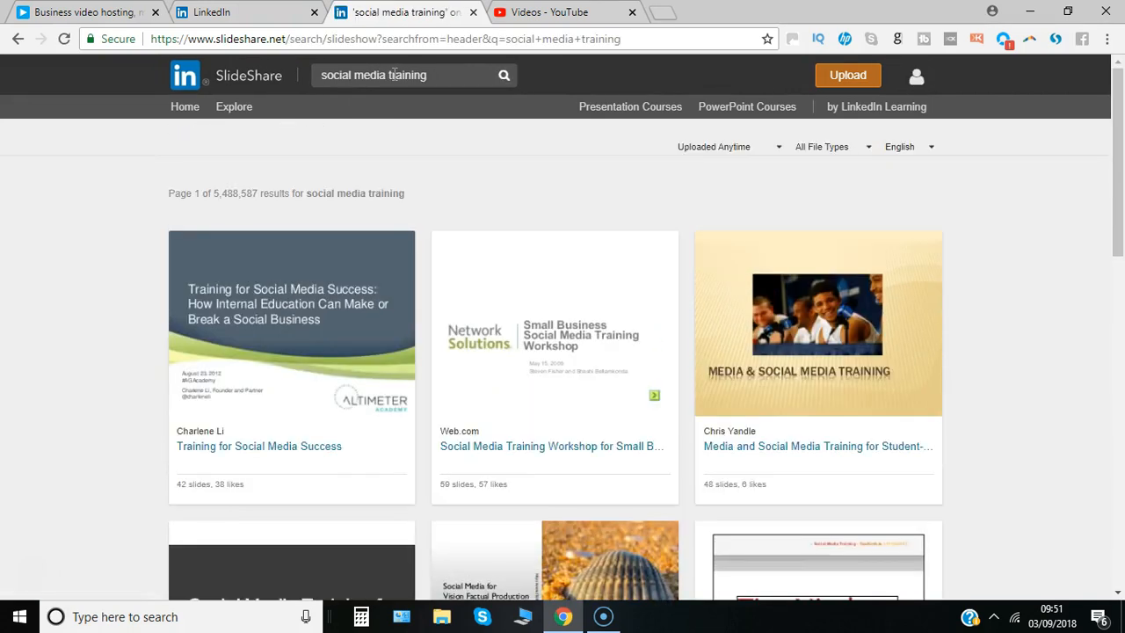
{"action": "mouse_move", "coordinate": [732, 147]}
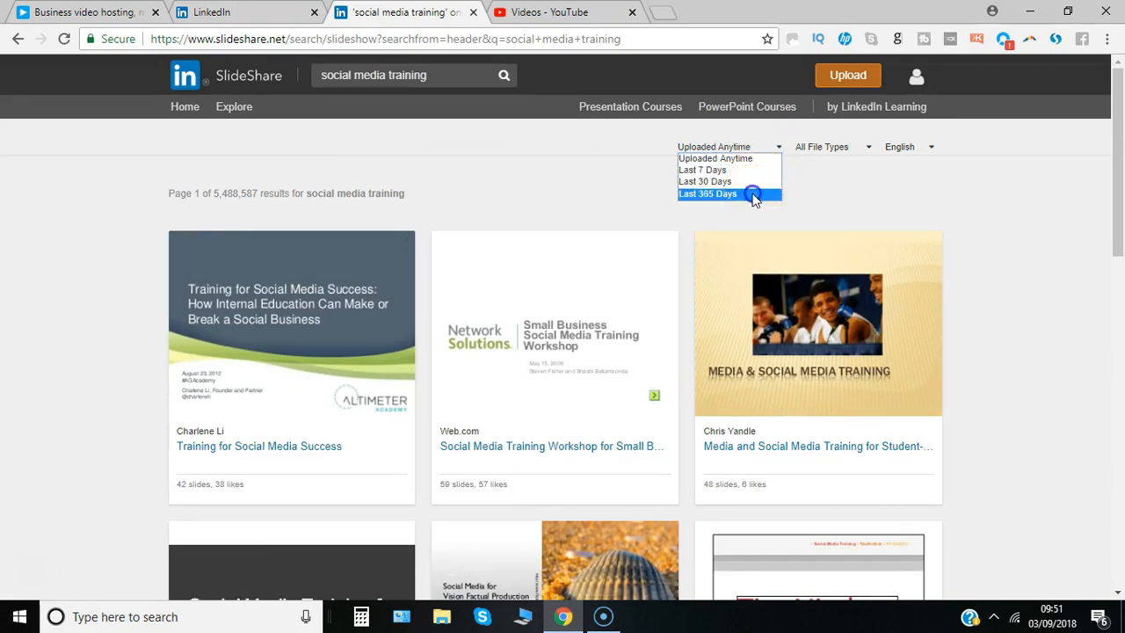
Filter the results to Last 365 Days and Infographics only.
{"action": "left_click", "coordinate": [707, 193]}
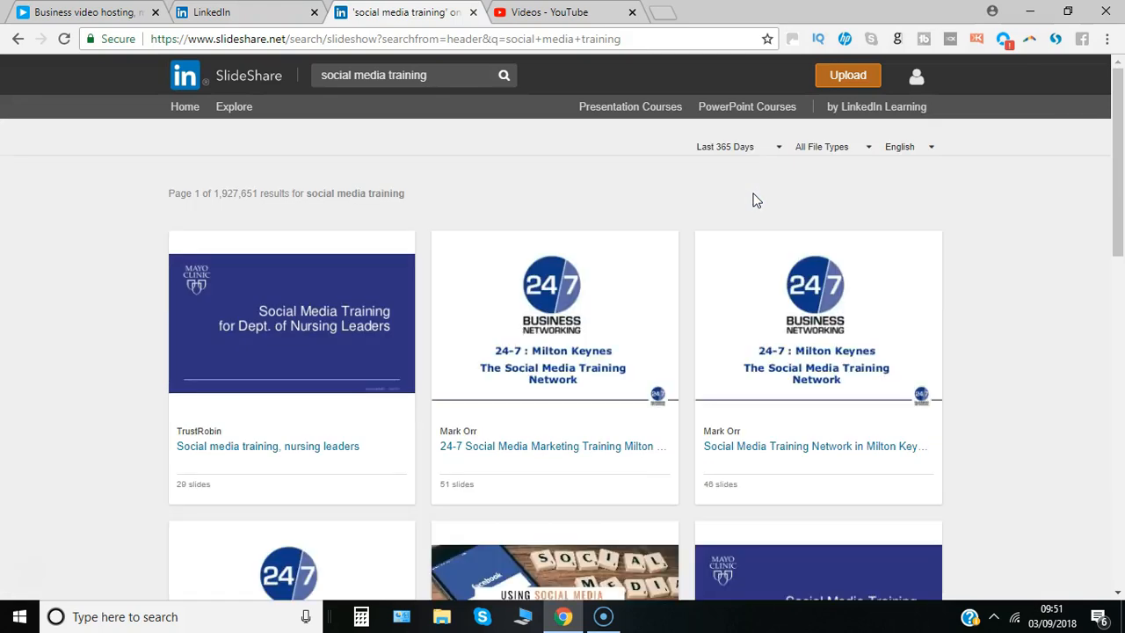
{"action": "mouse_move", "coordinate": [865, 147]}
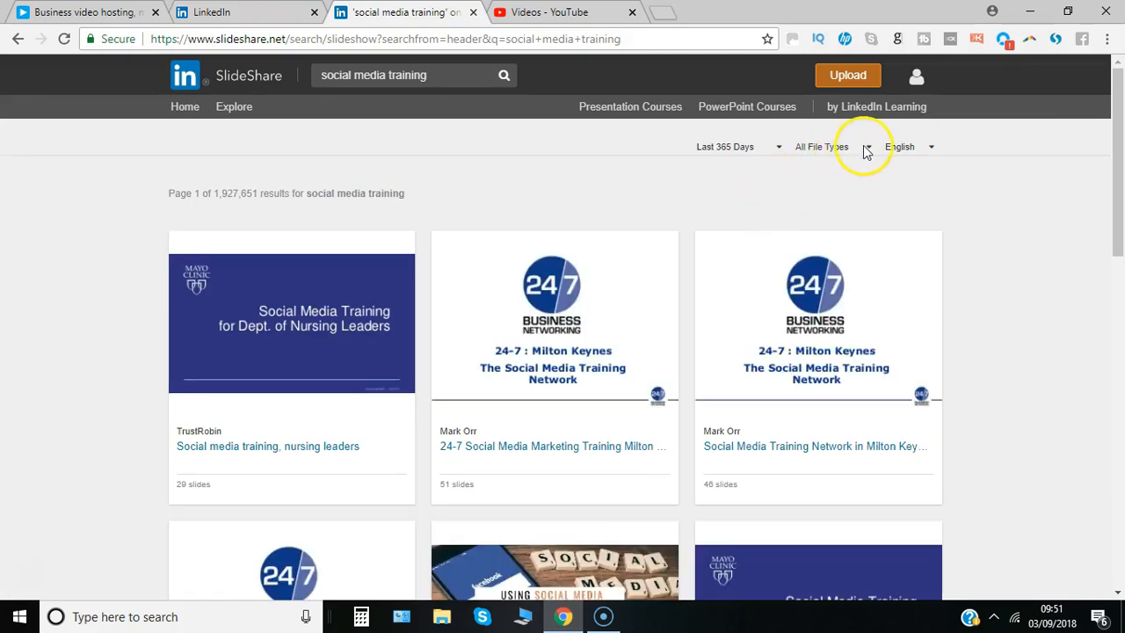
{"action": "left_click", "coordinate": [820, 146]}
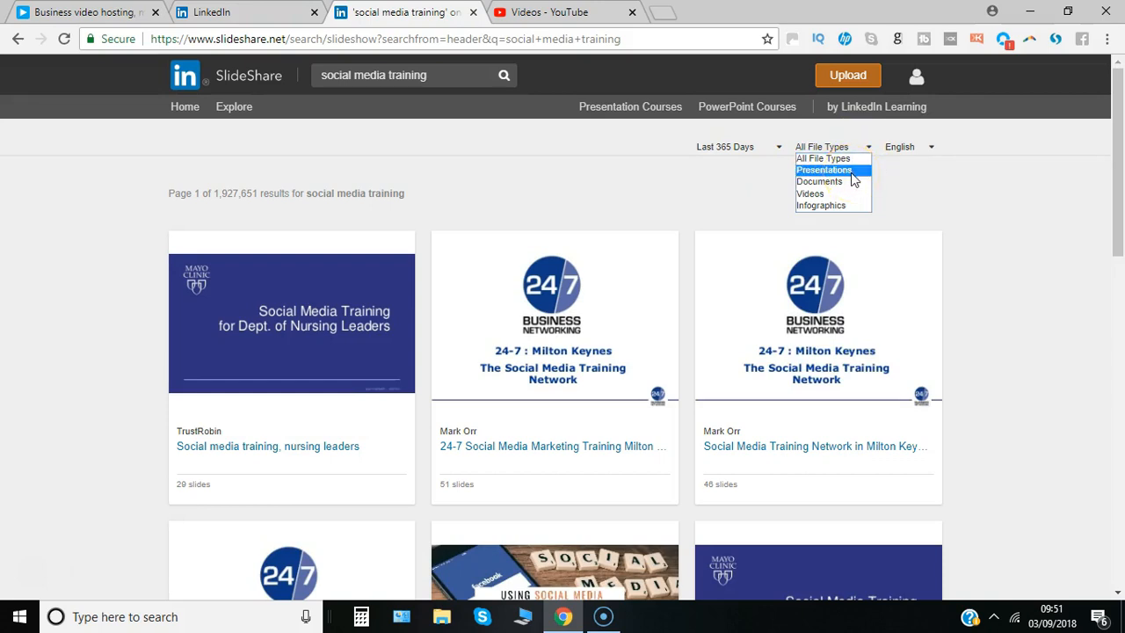
{"action": "mouse_move", "coordinate": [819, 181]}
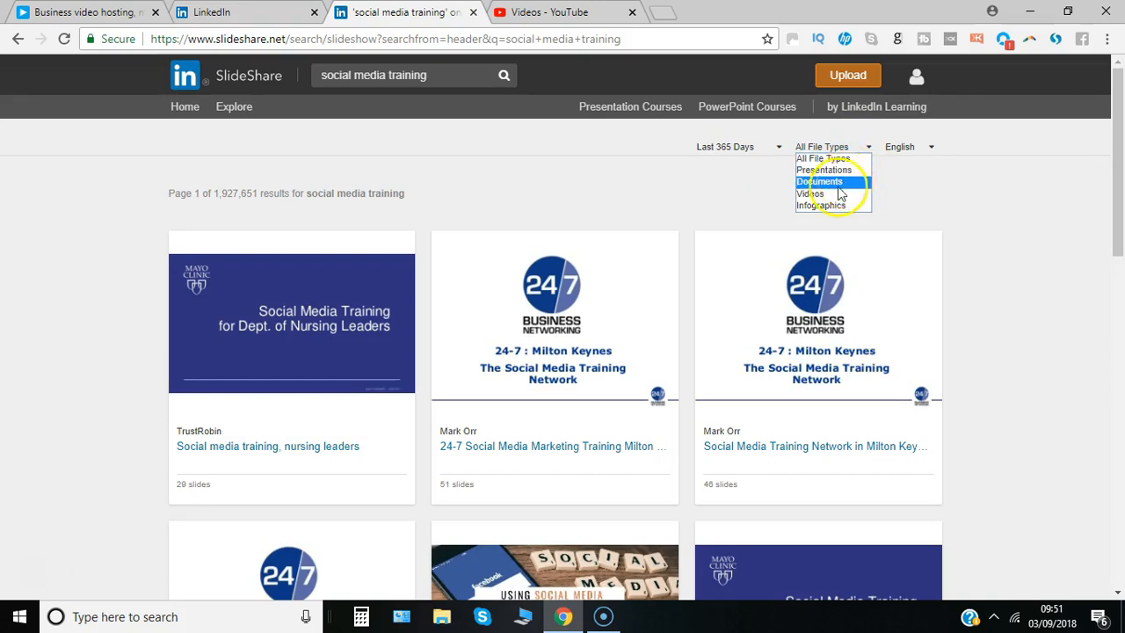
{"action": "mouse_move", "coordinate": [833, 205]}
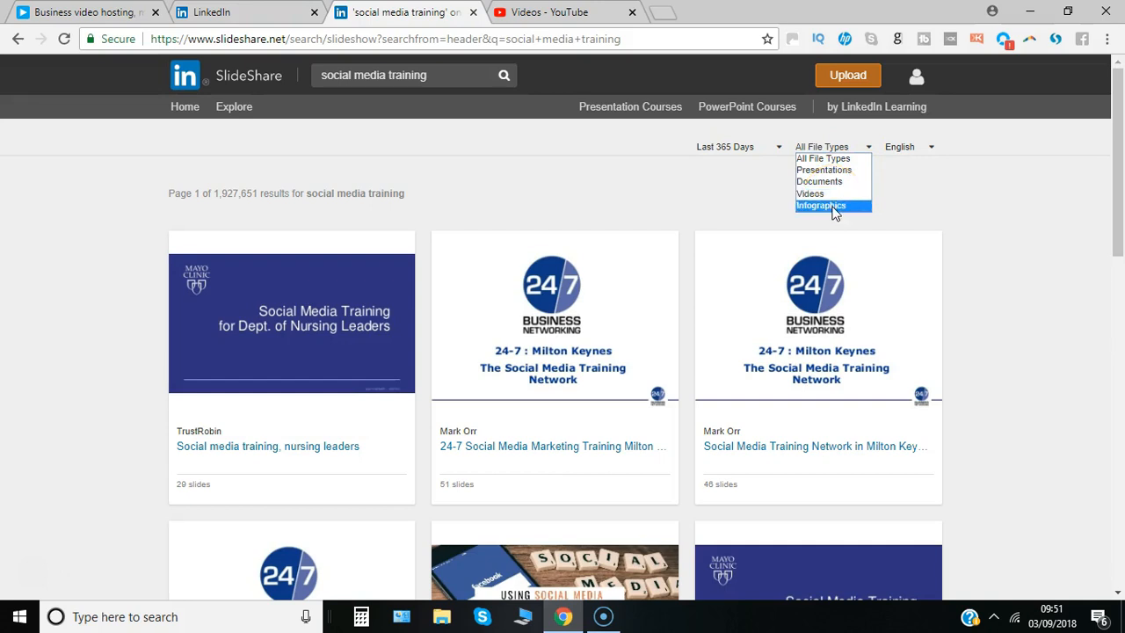
{"action": "left_click", "coordinate": [820, 204]}
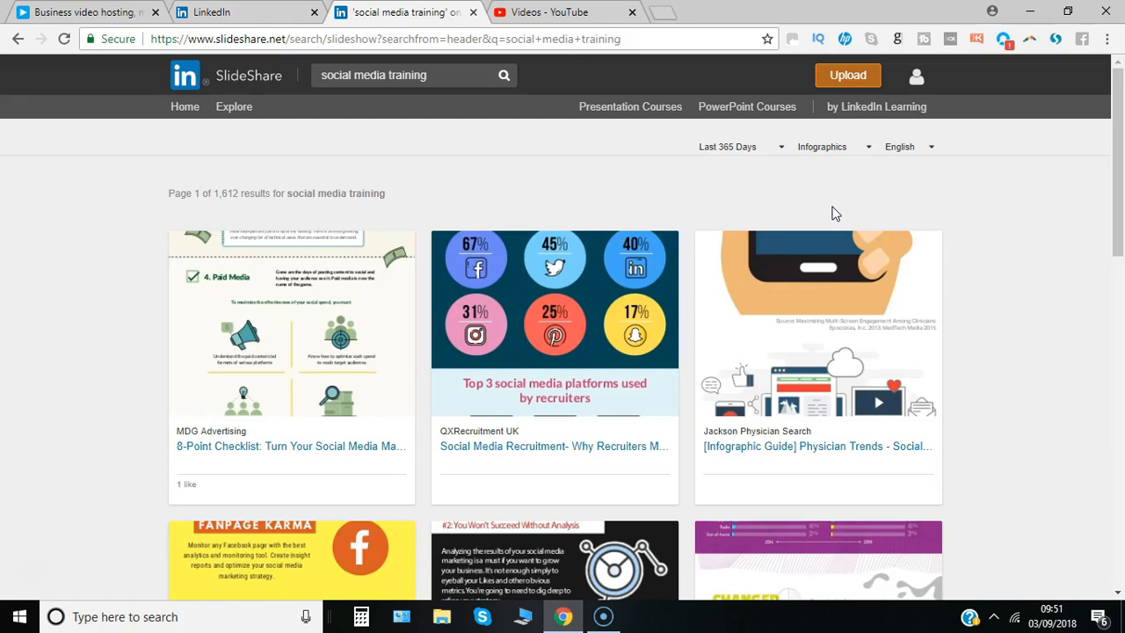
{"action": "mouse_move", "coordinate": [554, 397]}
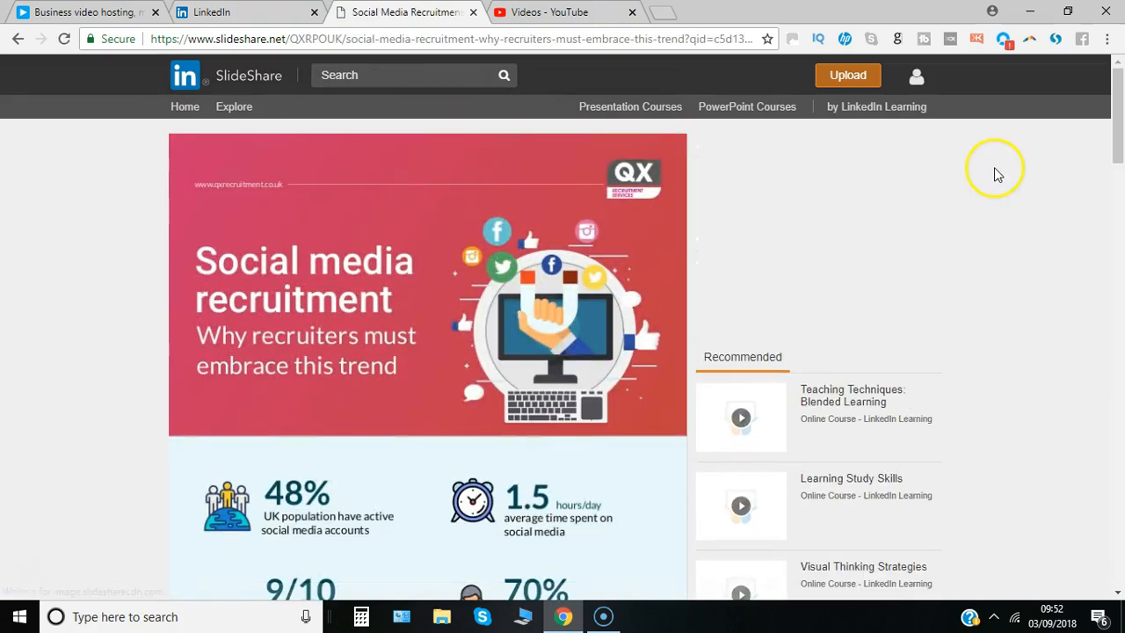
Share the Social Media Recruitment infographic on LinkedIn from its sharing options.
{"action": "scroll", "scroll_direction": "down", "scroll_amount": 3}
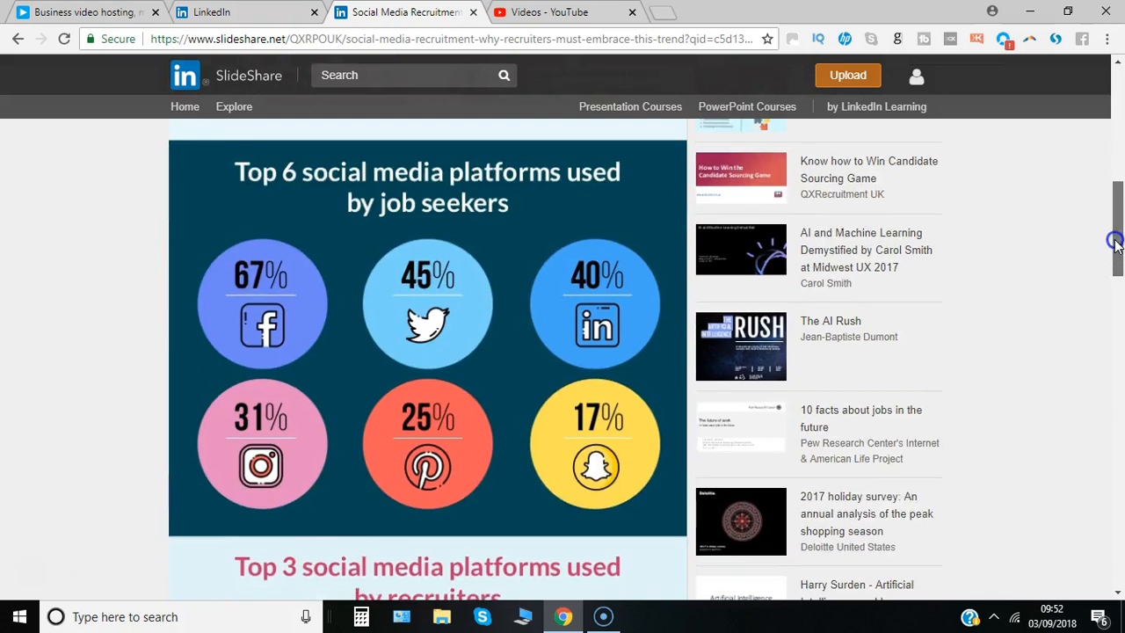
{"action": "scroll", "scroll_direction": "down", "scroll_amount": 3}
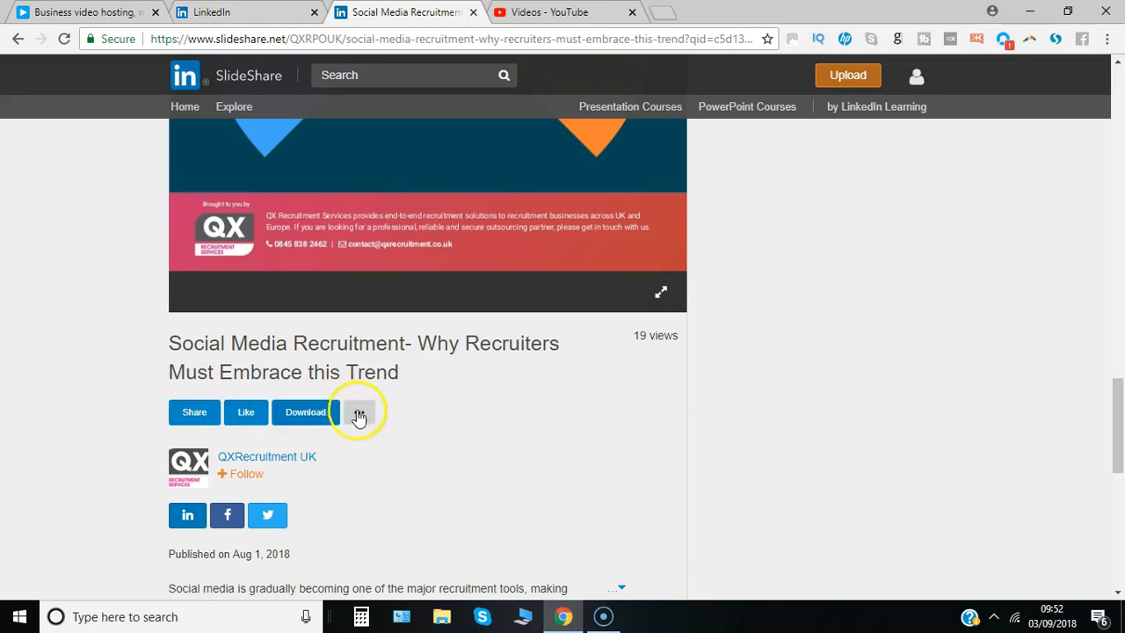
{"action": "left_click", "coordinate": [358, 411]}
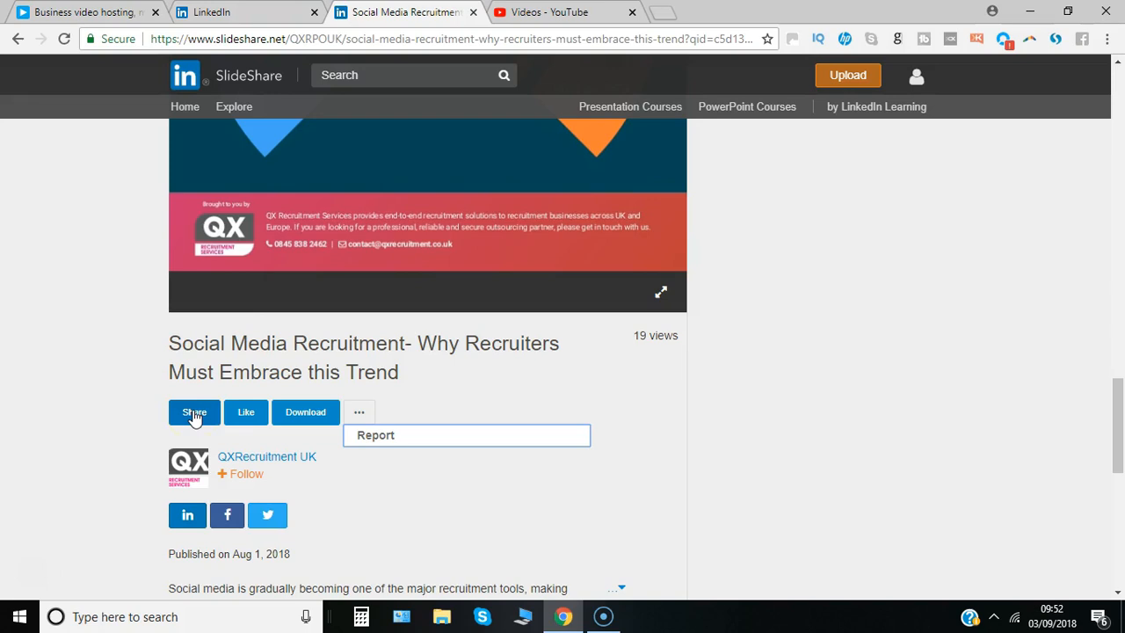
{"action": "left_click", "coordinate": [194, 412]}
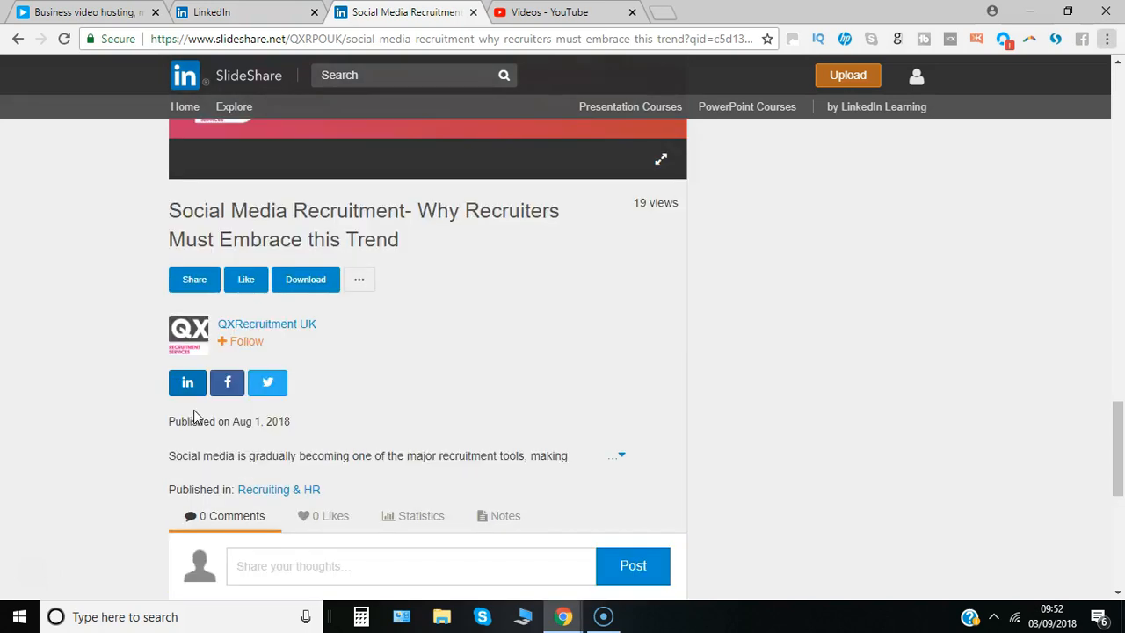
{"action": "left_click", "coordinate": [187, 382]}
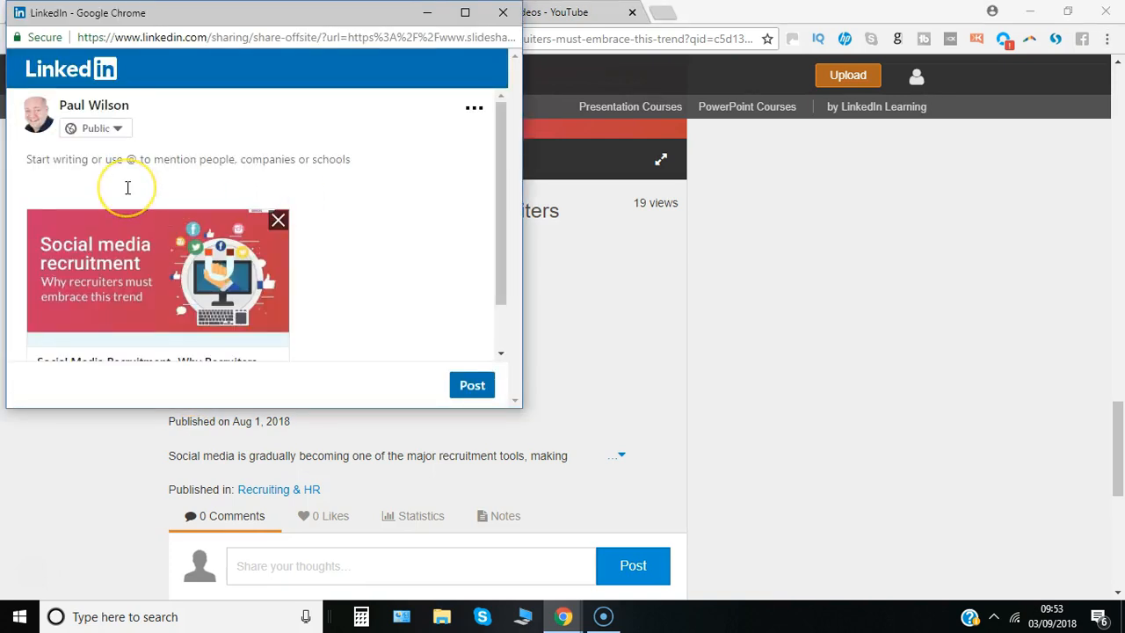
{"action": "mouse_move", "coordinate": [127, 187]}
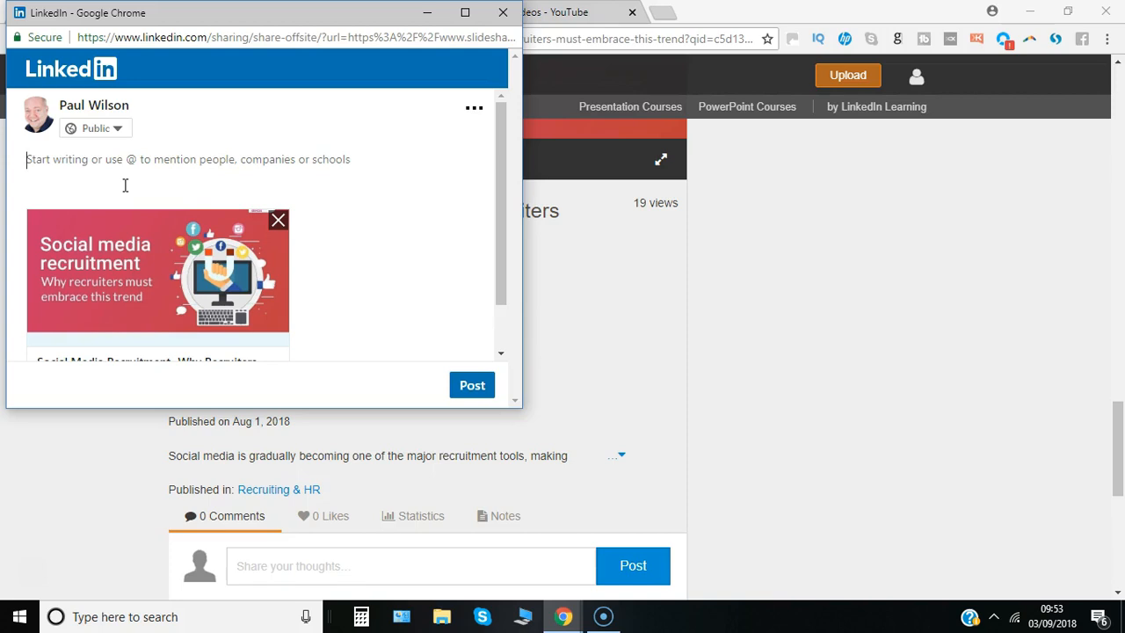
{"action": "mouse_move", "coordinate": [439, 16]}
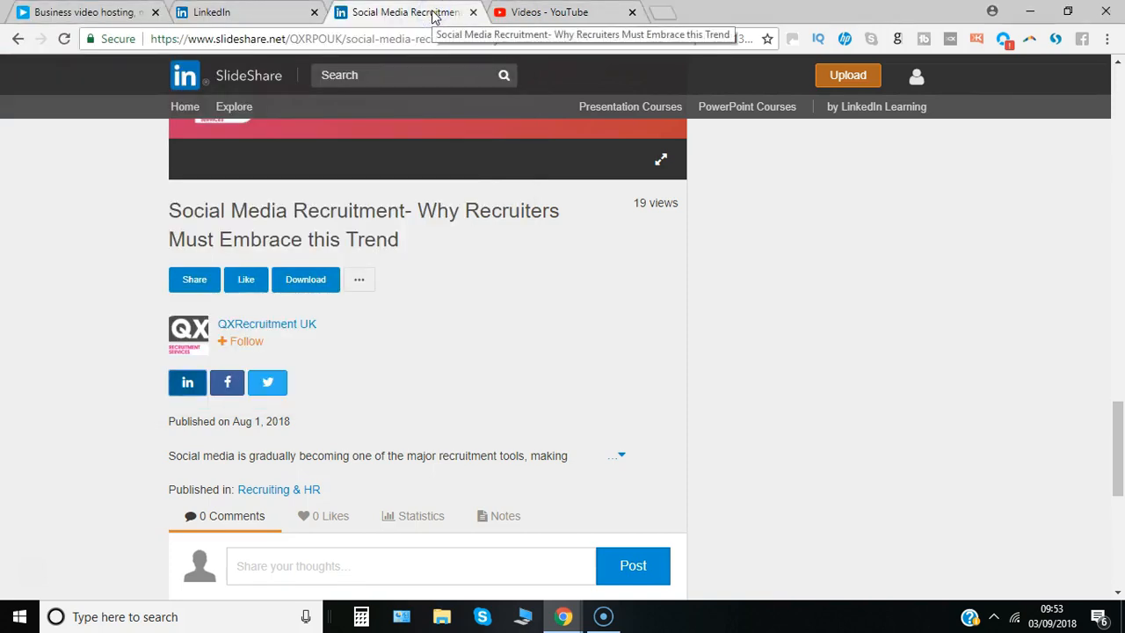
{"action": "mouse_move", "coordinate": [809, 145]}
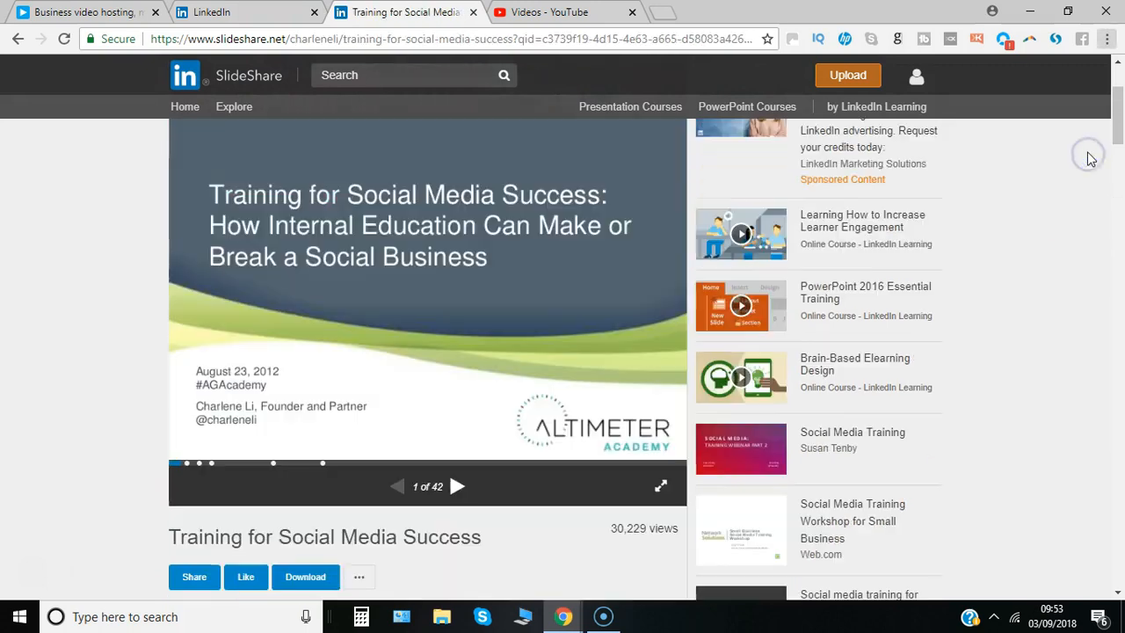
Page through the training deck's slides to reach slide 26 of the entrepreneurs deck.
{"action": "scroll", "scroll_direction": "down", "scroll_amount": 3}
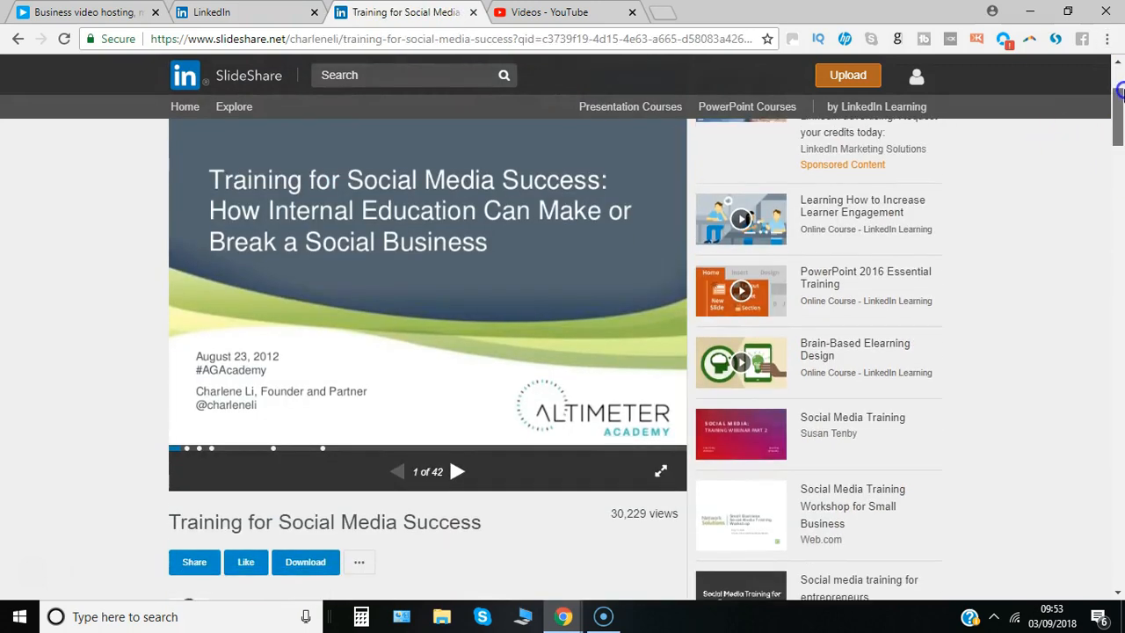
{"action": "left_click", "coordinate": [457, 471]}
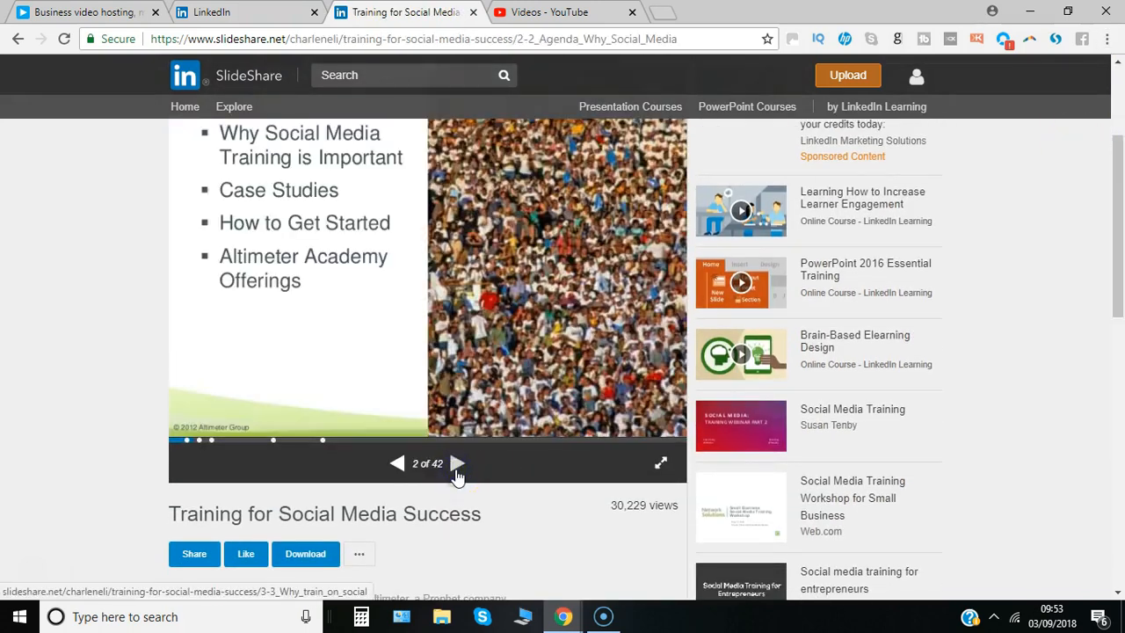
{"action": "left_click", "coordinate": [456, 463]}
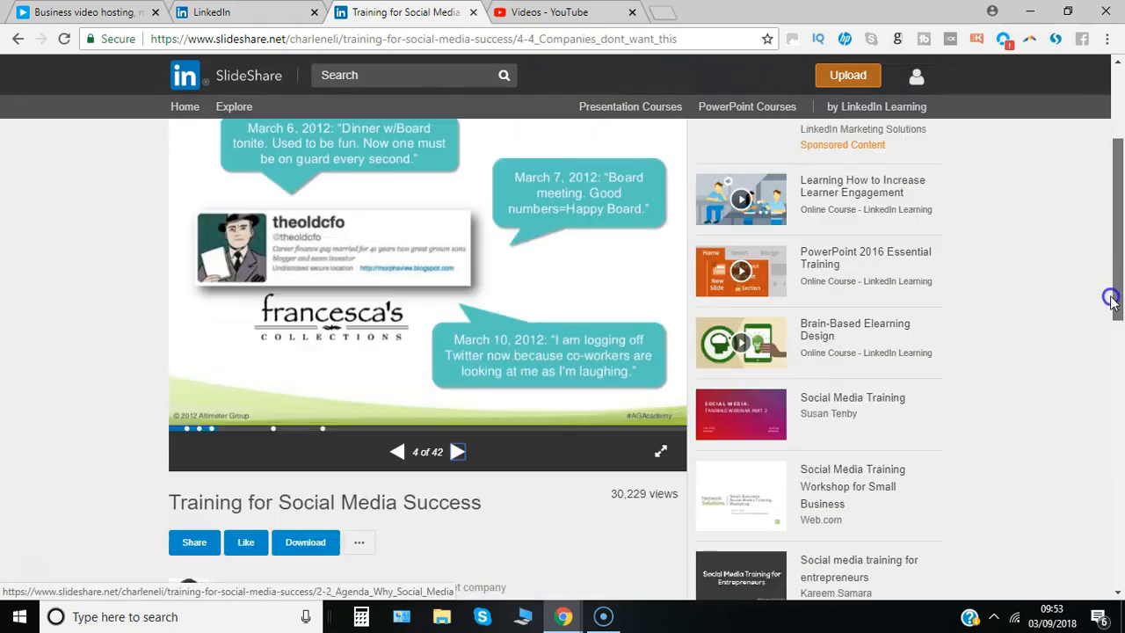
{"action": "left_click", "coordinate": [456, 451]}
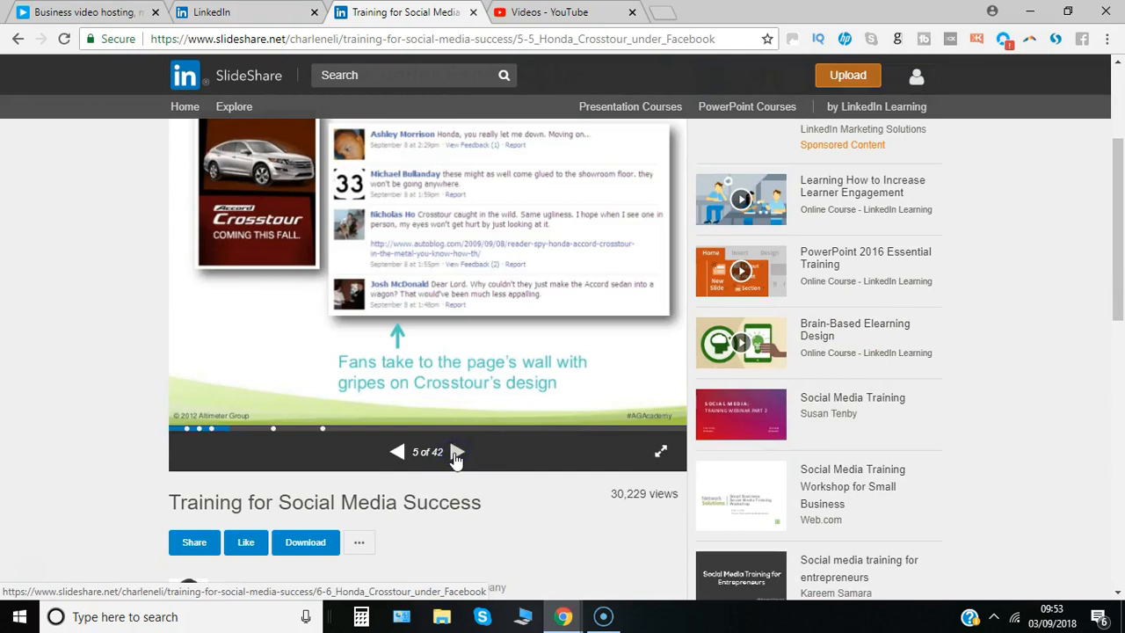
{"action": "left_click", "coordinate": [456, 451]}
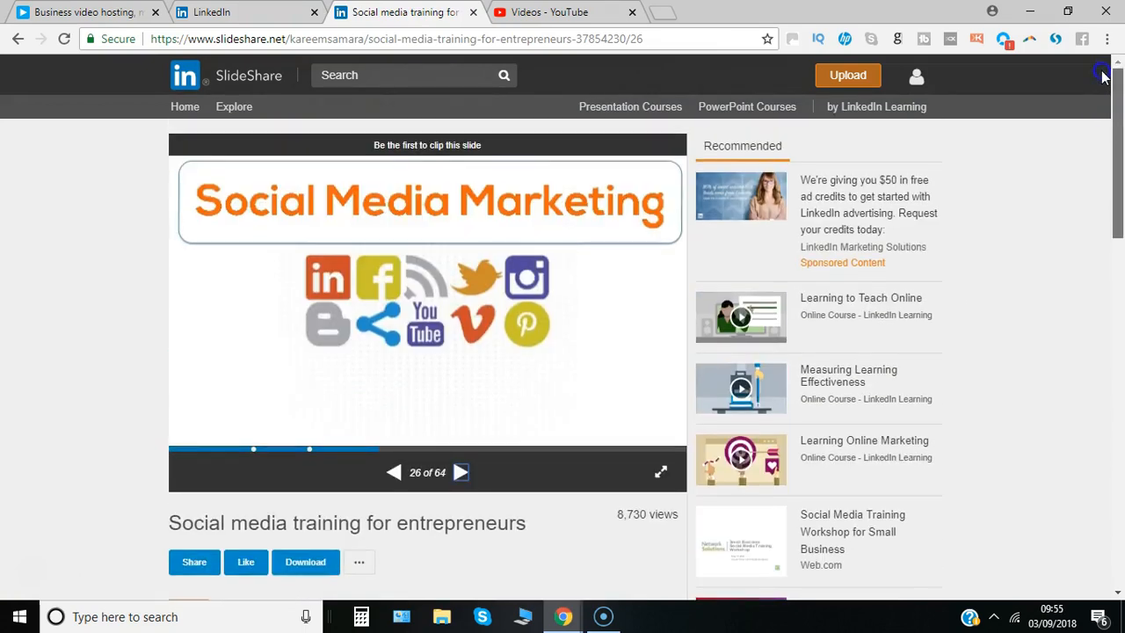
{"action": "mouse_move", "coordinate": [474, 150]}
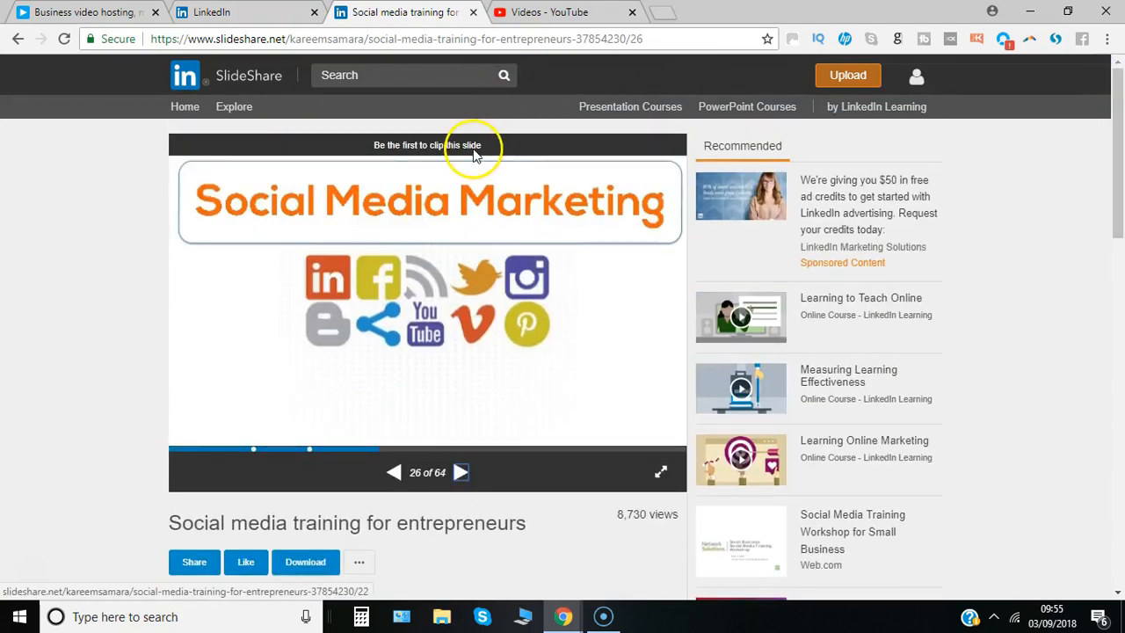
Clip slide 26 to a clipboard and open the Share clip window.
{"action": "left_click", "coordinate": [660, 472]}
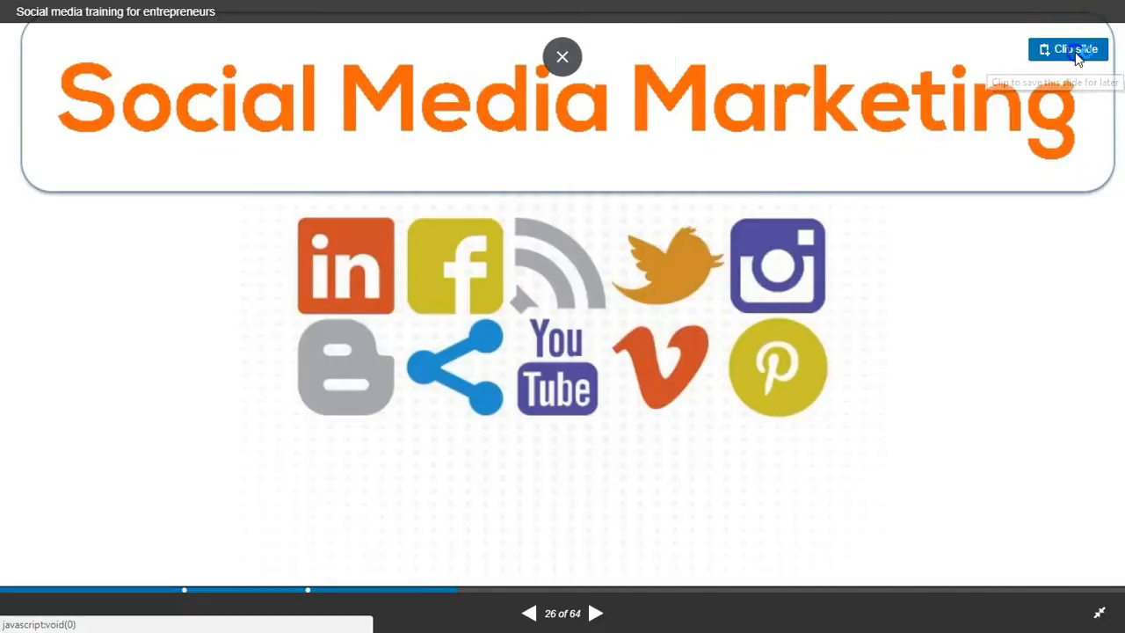
{"action": "left_click", "coordinate": [1068, 48]}
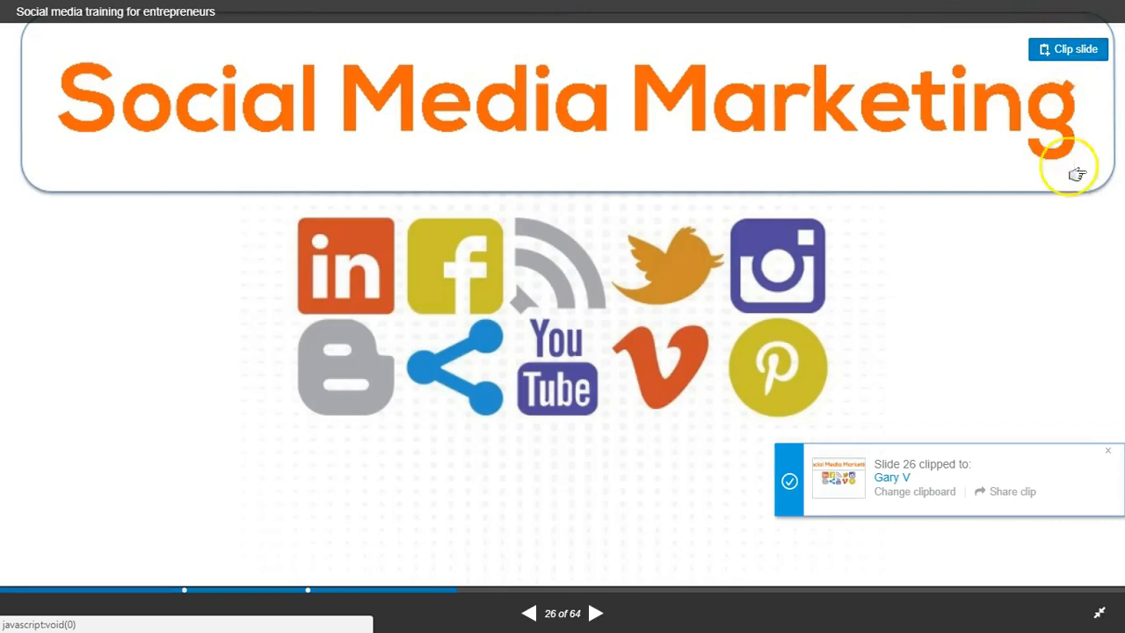
{"action": "mouse_move", "coordinate": [983, 502]}
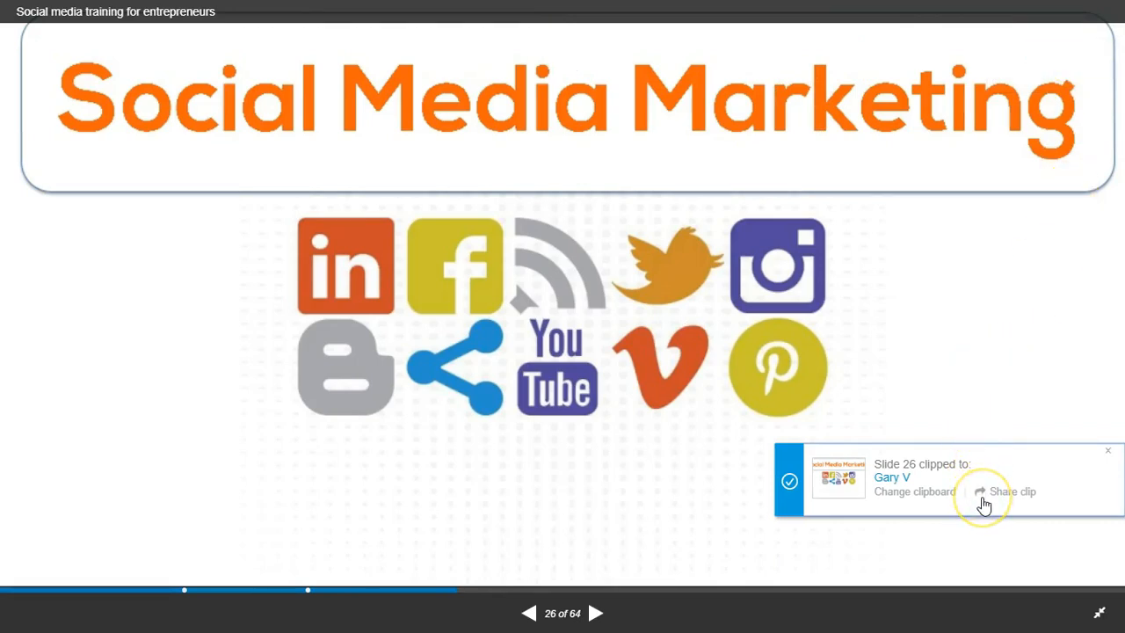
{"action": "left_click", "coordinate": [1012, 491]}
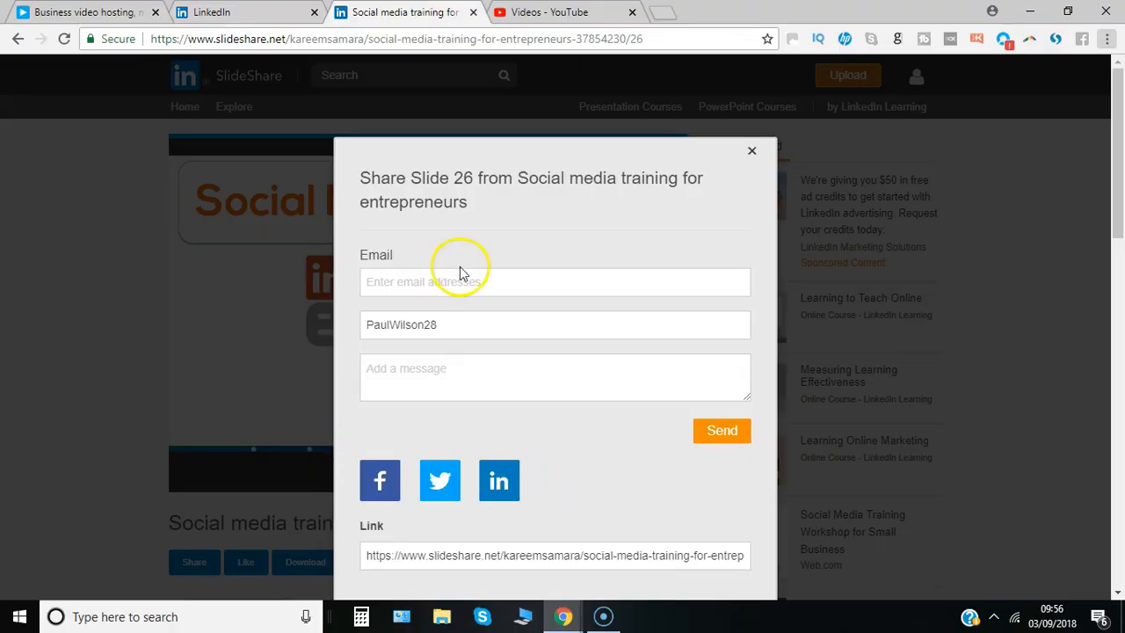
{"action": "mouse_move", "coordinate": [378, 480]}
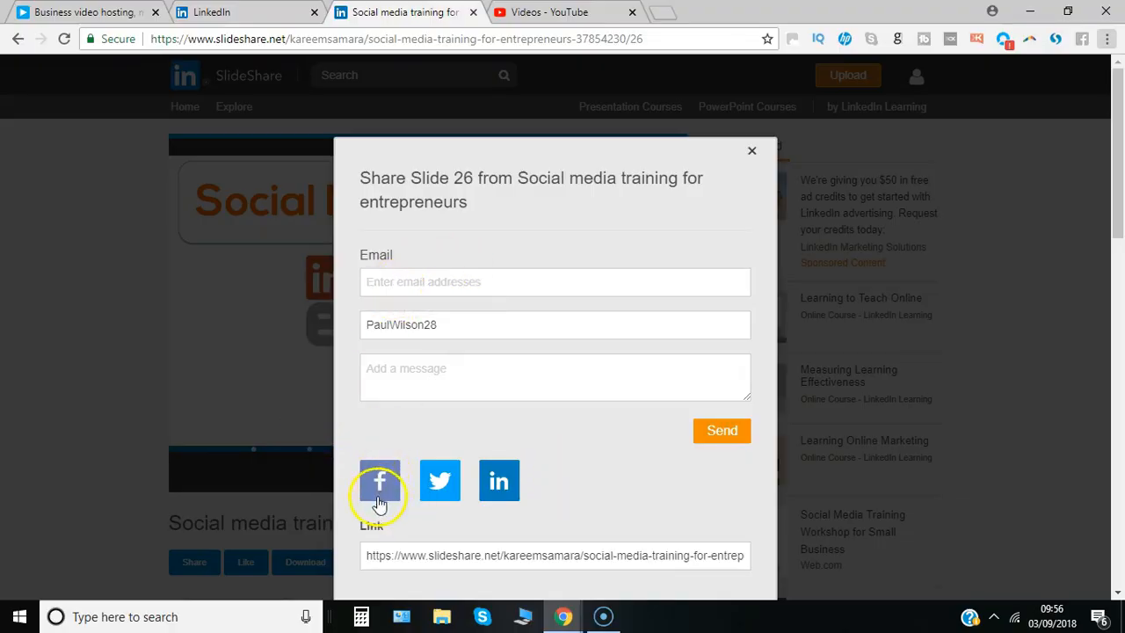
{"action": "mouse_move", "coordinate": [751, 151]}
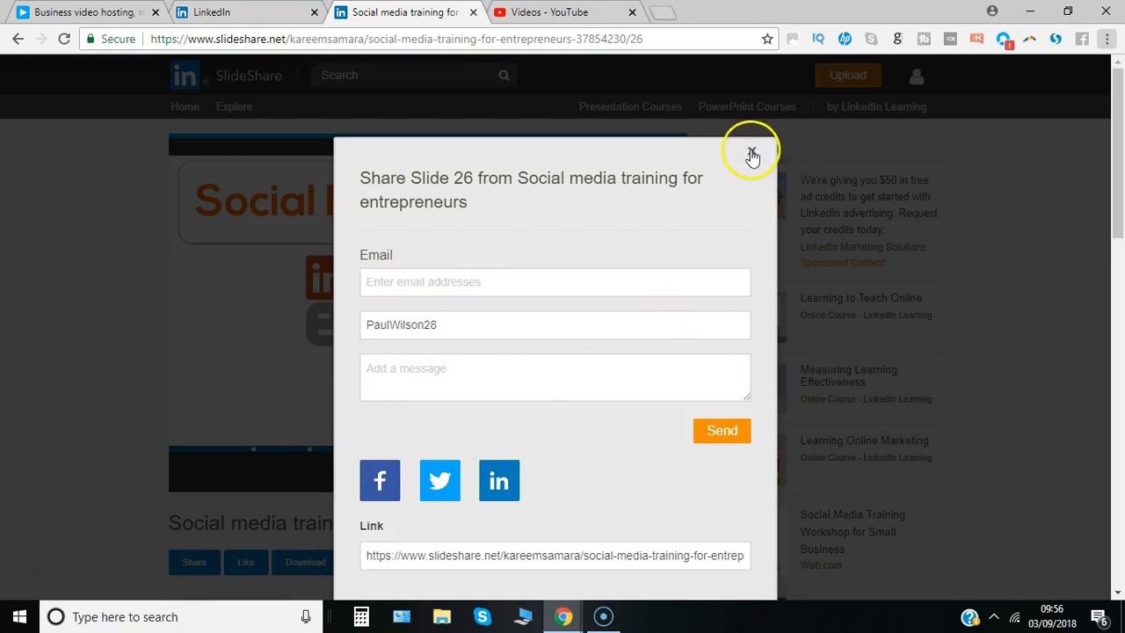
Close the Share Slide 26 window without sending.
{"action": "left_click", "coordinate": [751, 152]}
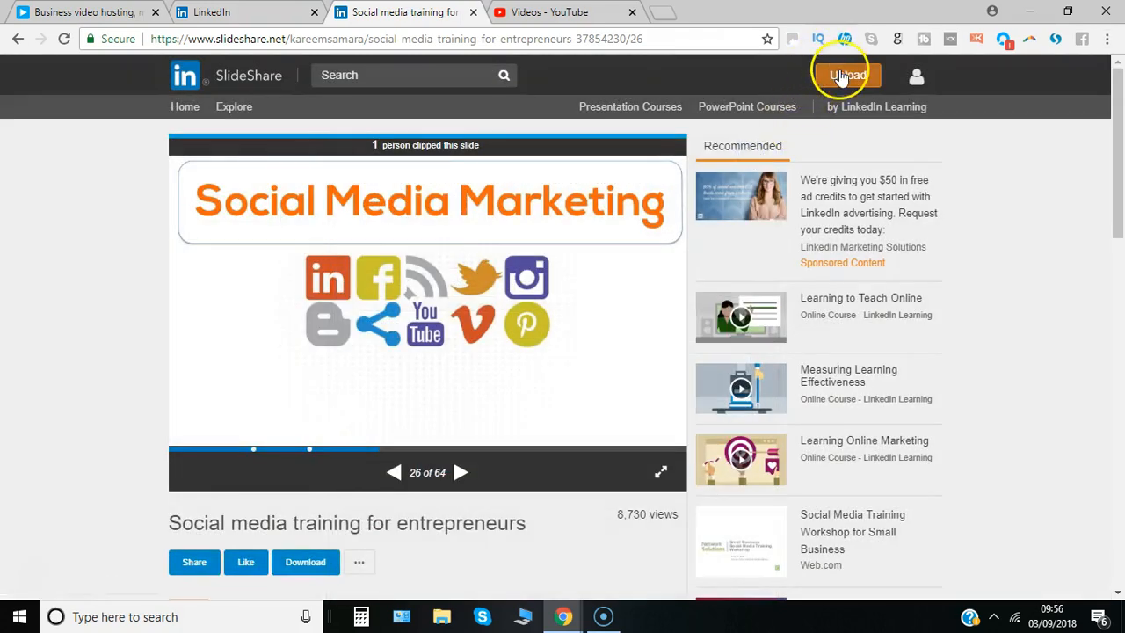
Open the Upload page, cancel the file picker without choosing a file, and go home.
{"action": "left_click", "coordinate": [846, 75]}
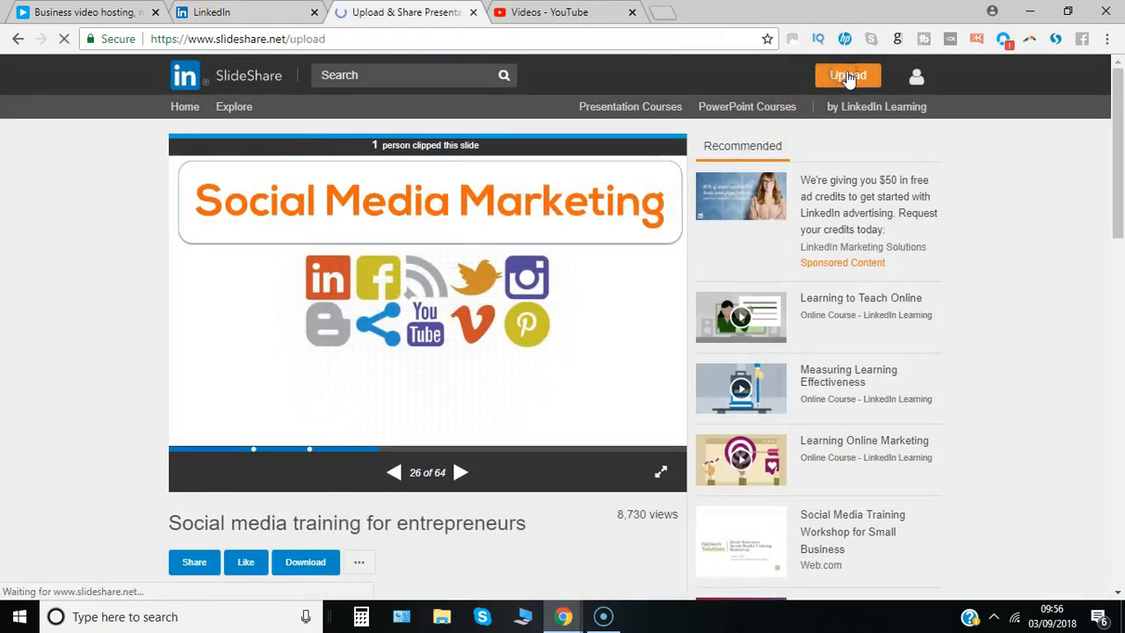
{"action": "left_click", "coordinate": [846, 74]}
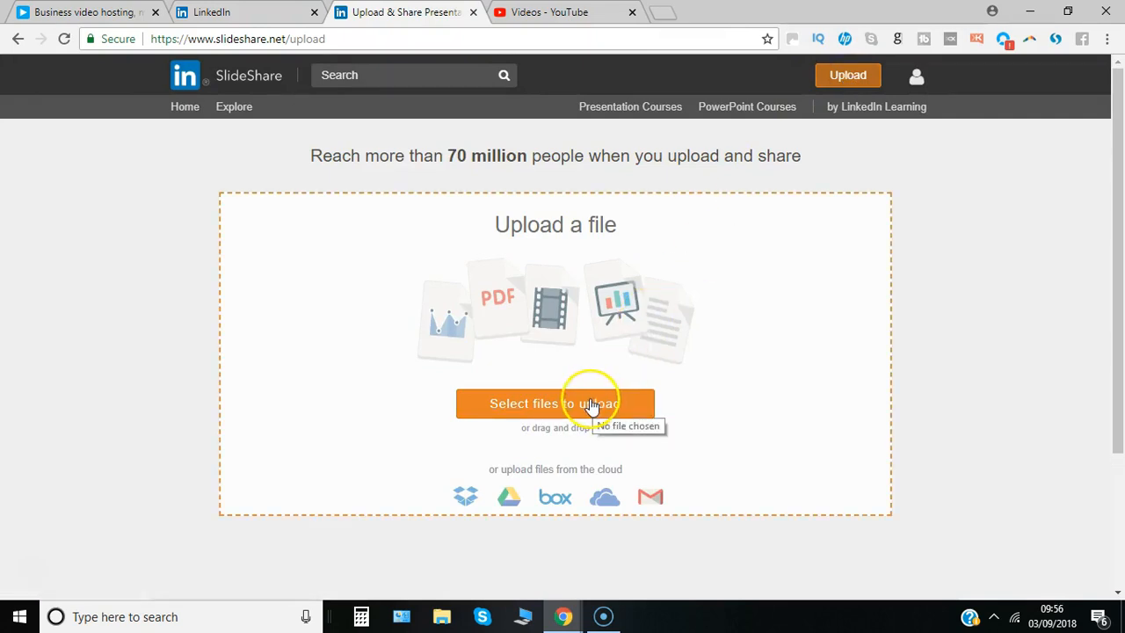
{"action": "mouse_move", "coordinate": [442, 341]}
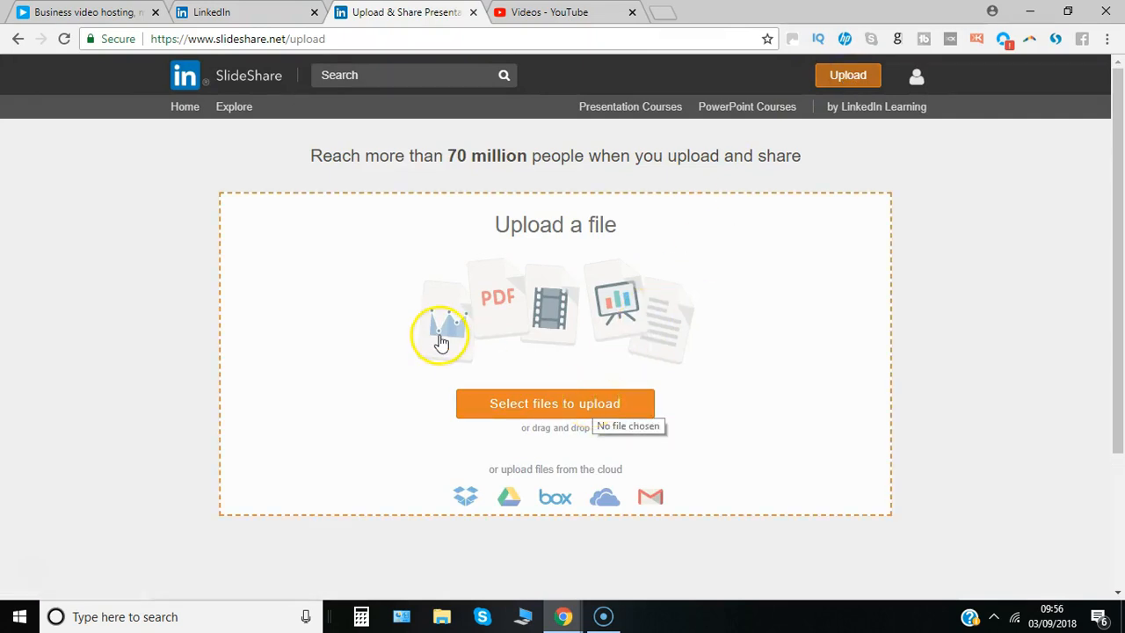
{"action": "mouse_move", "coordinate": [552, 312]}
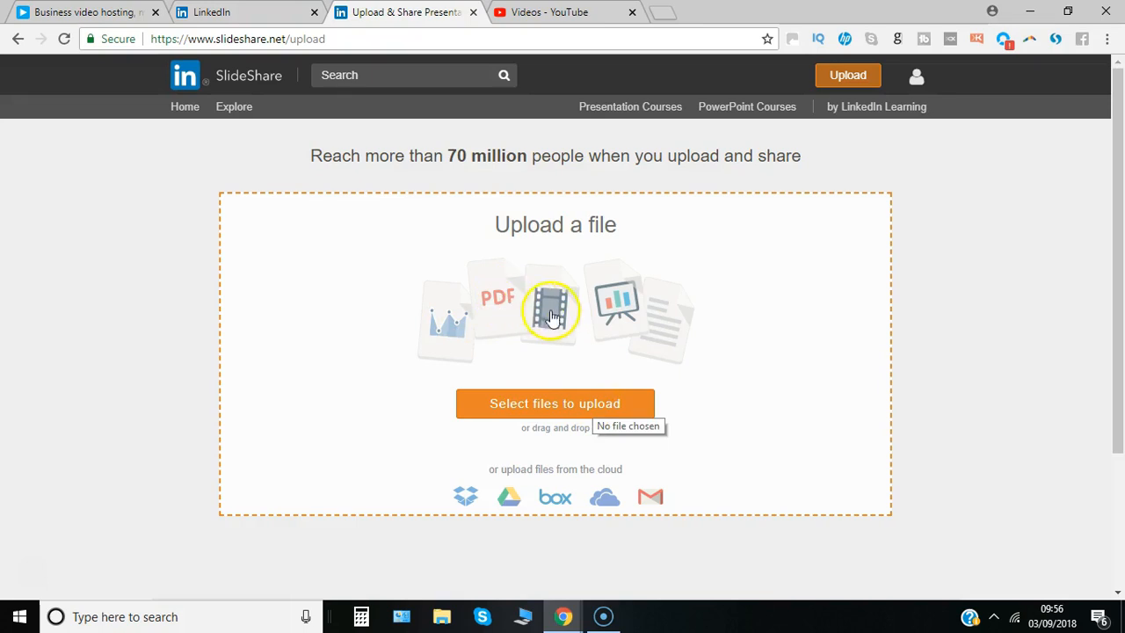
{"action": "mouse_move", "coordinate": [522, 389]}
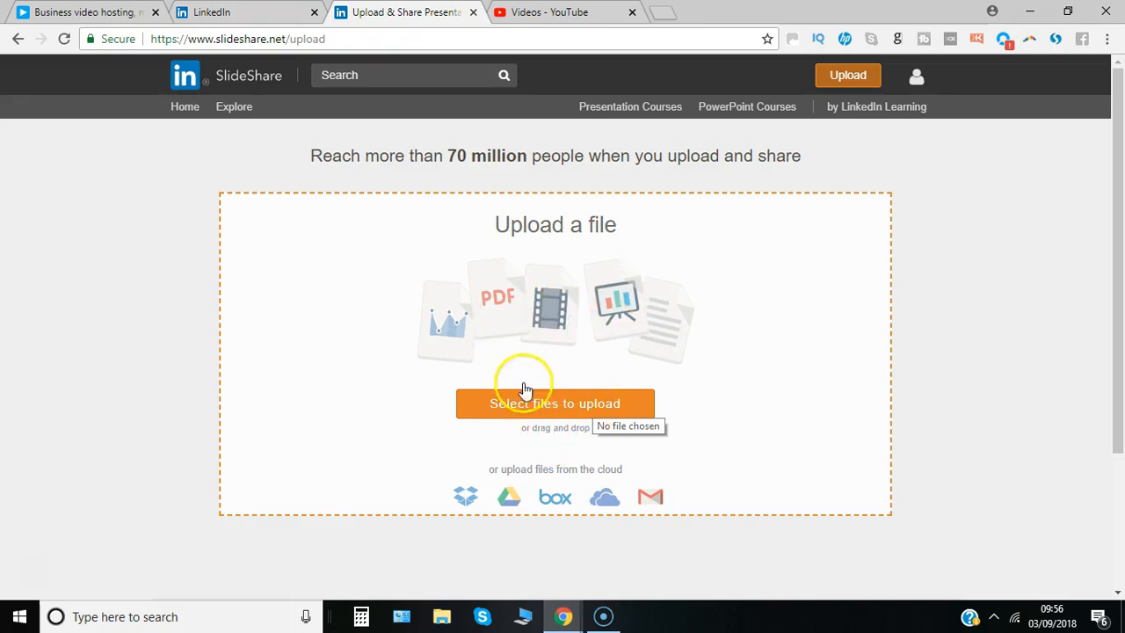
{"action": "left_click", "coordinate": [554, 402]}
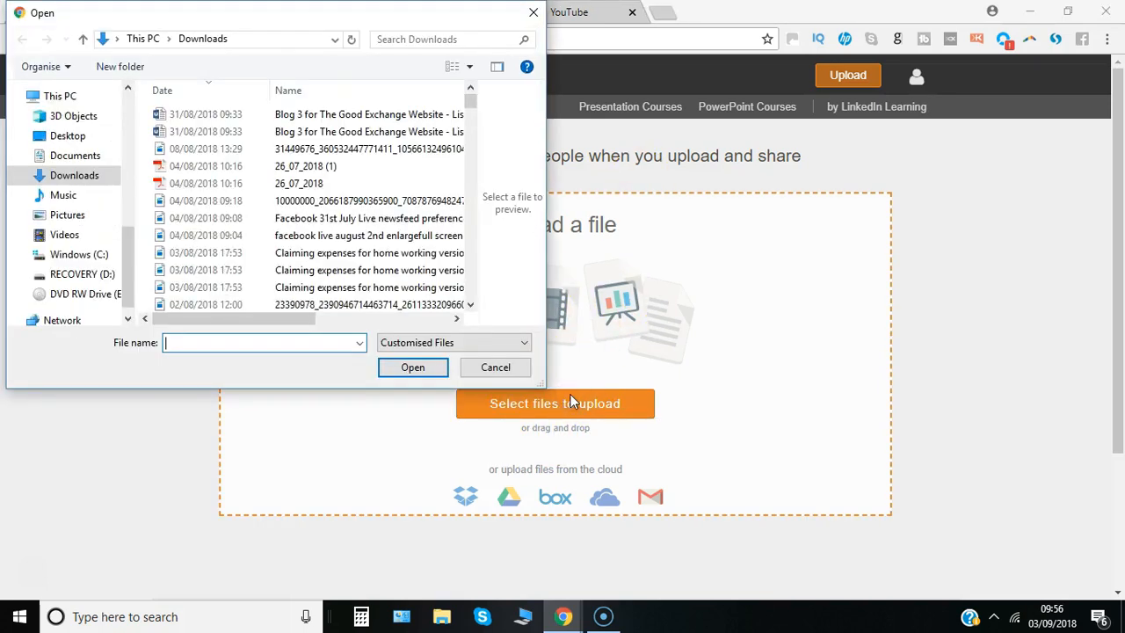
{"action": "left_click", "coordinate": [495, 366]}
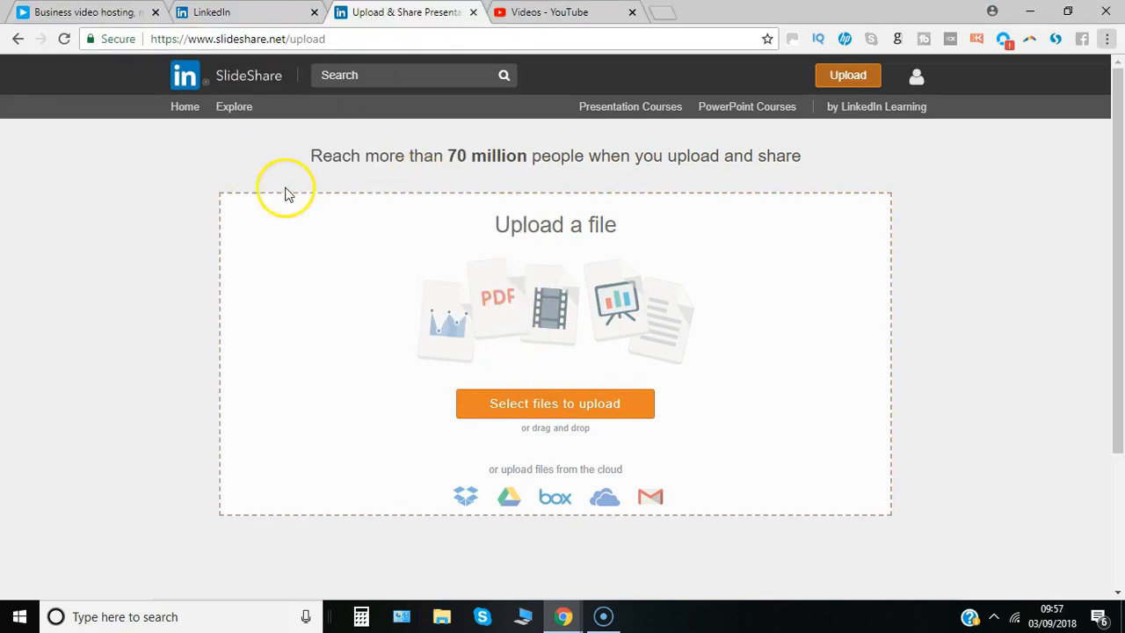
{"action": "mouse_move", "coordinate": [365, 172]}
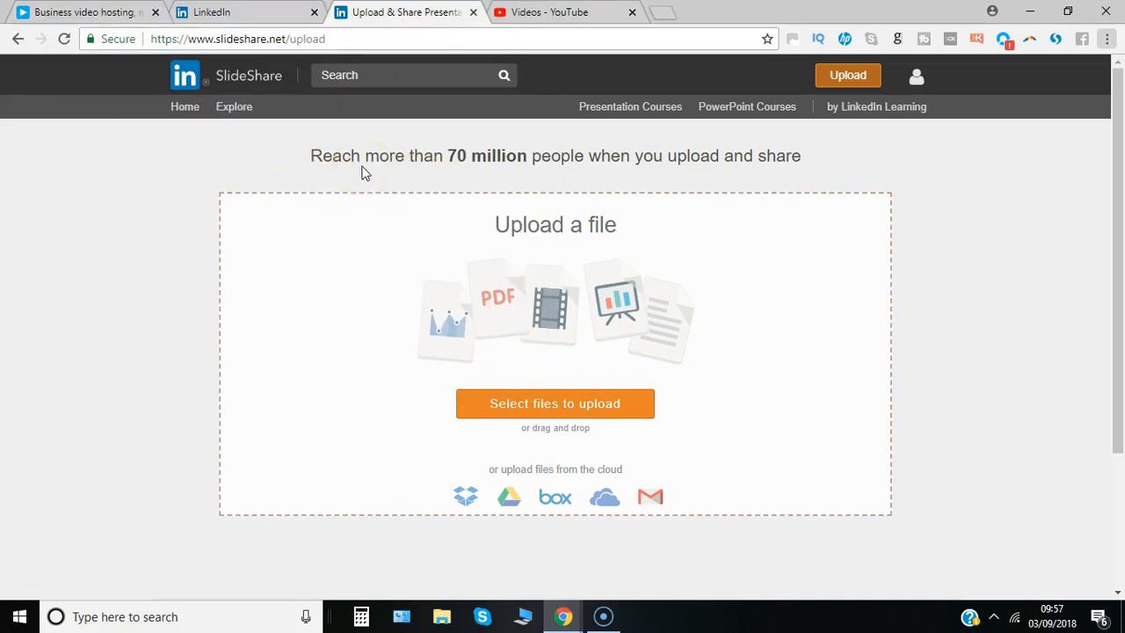
{"action": "mouse_move", "coordinate": [339, 121]}
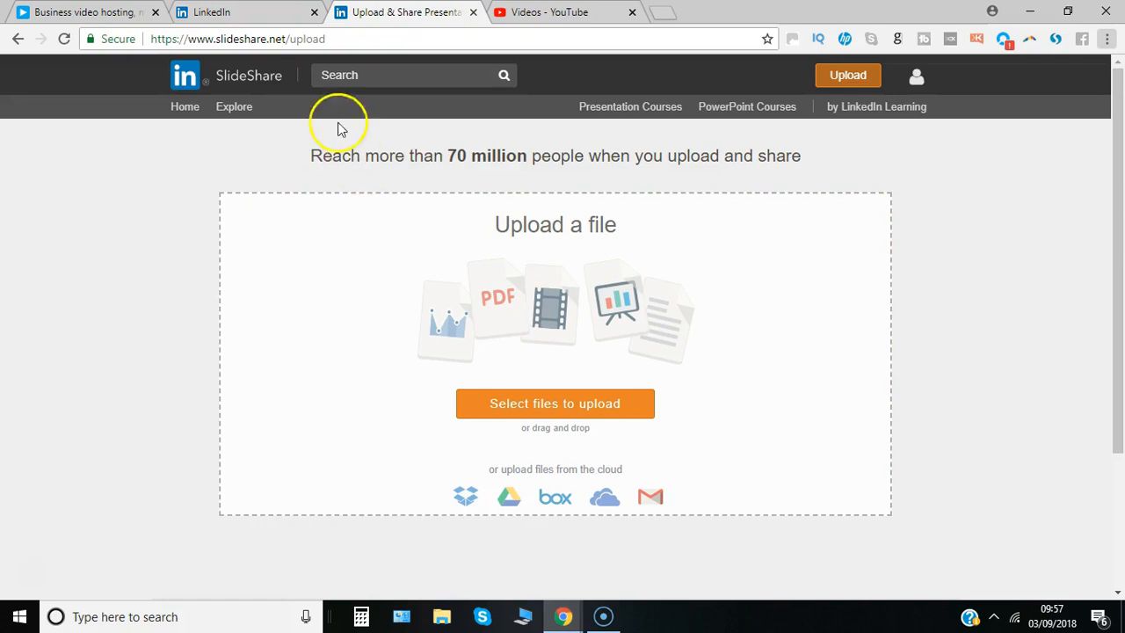
{"action": "left_click", "coordinate": [184, 106]}
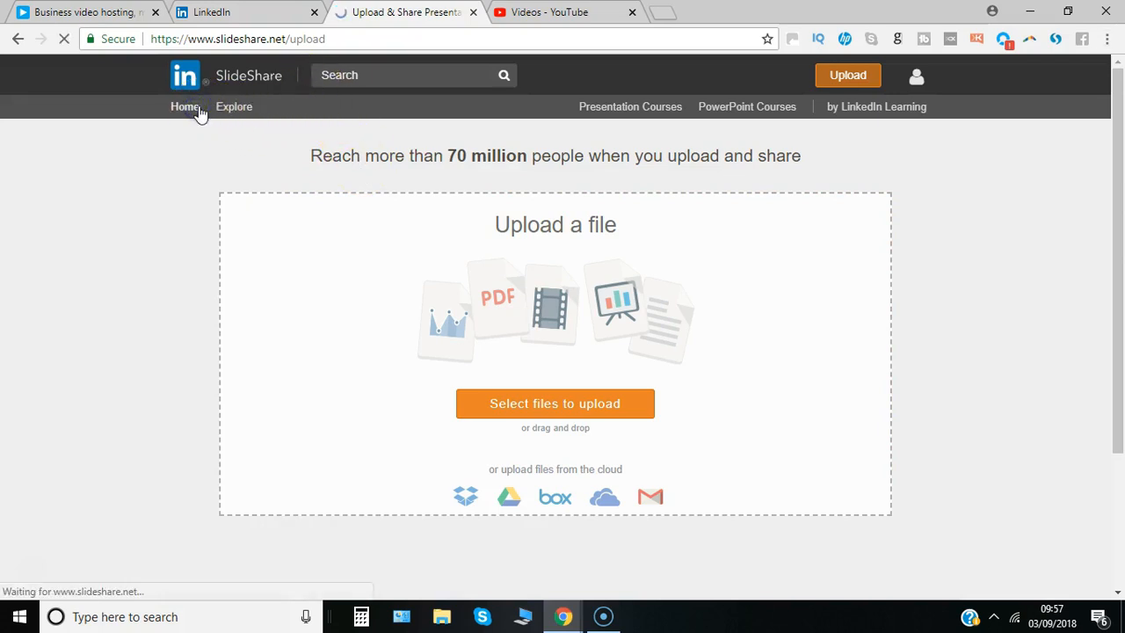
{"action": "left_click", "coordinate": [192, 106]}
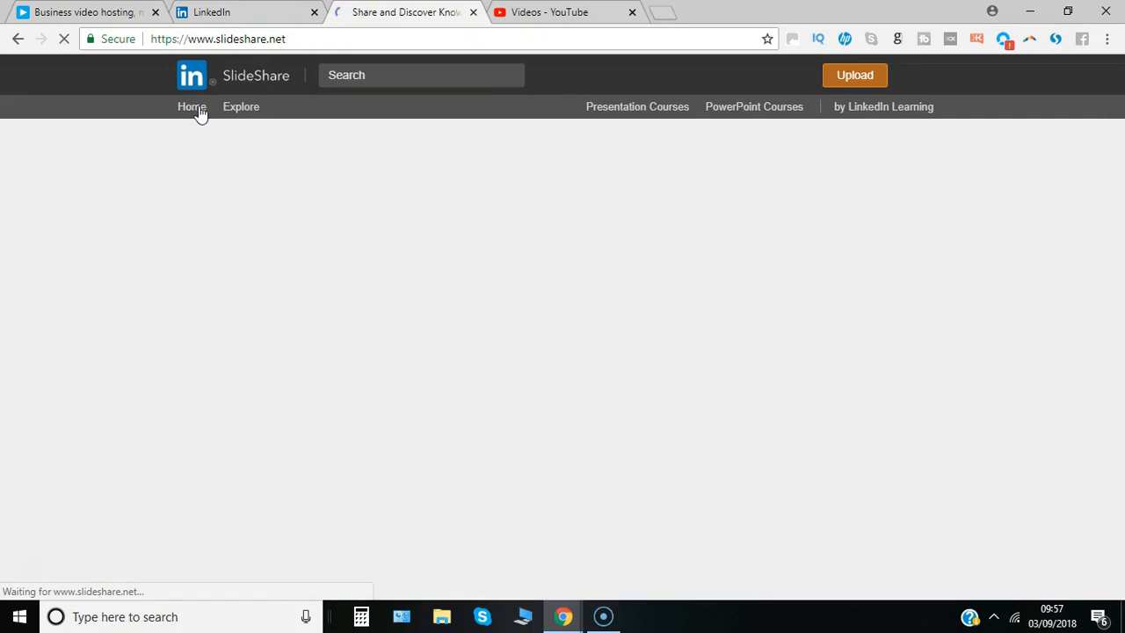